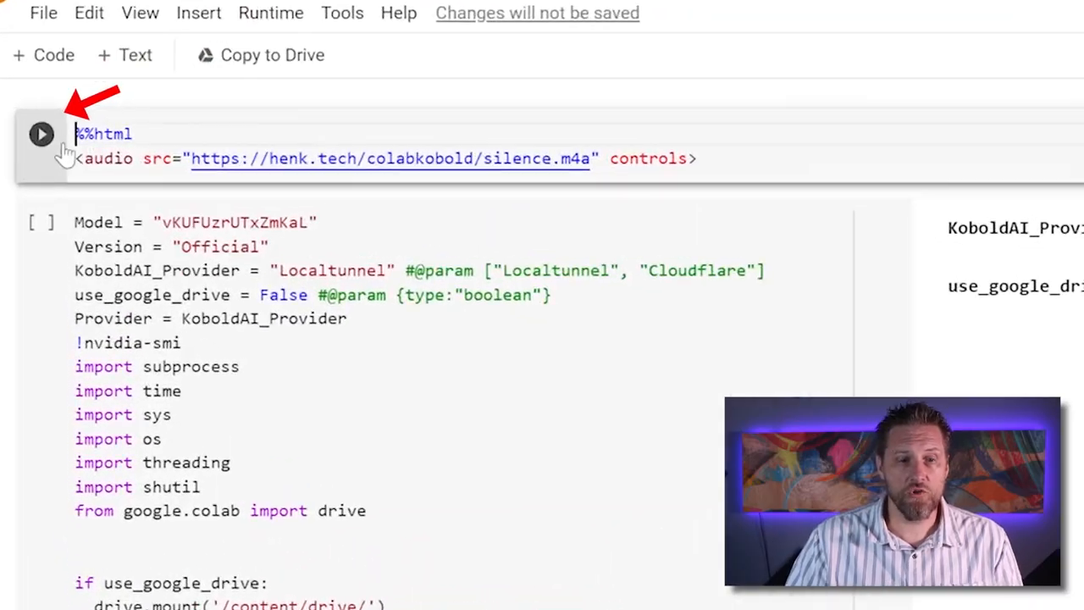
# Run the %%html silent audio cell and start the 10-hour audio playing.
pyautogui.click(41, 134)
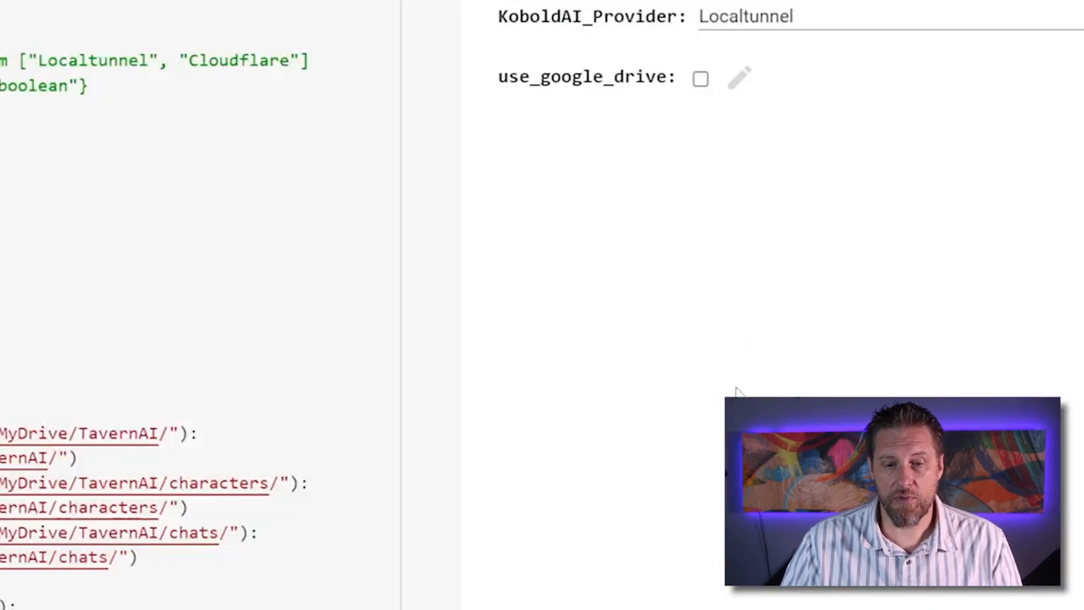
pyautogui.moveTo(686, 316)
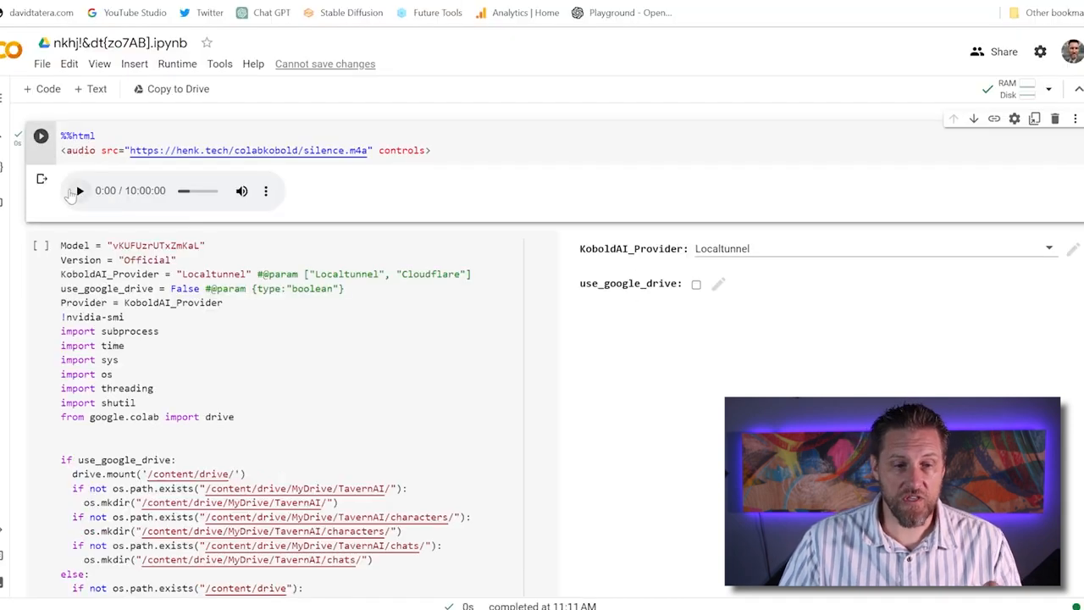
pyautogui.click(78, 189)
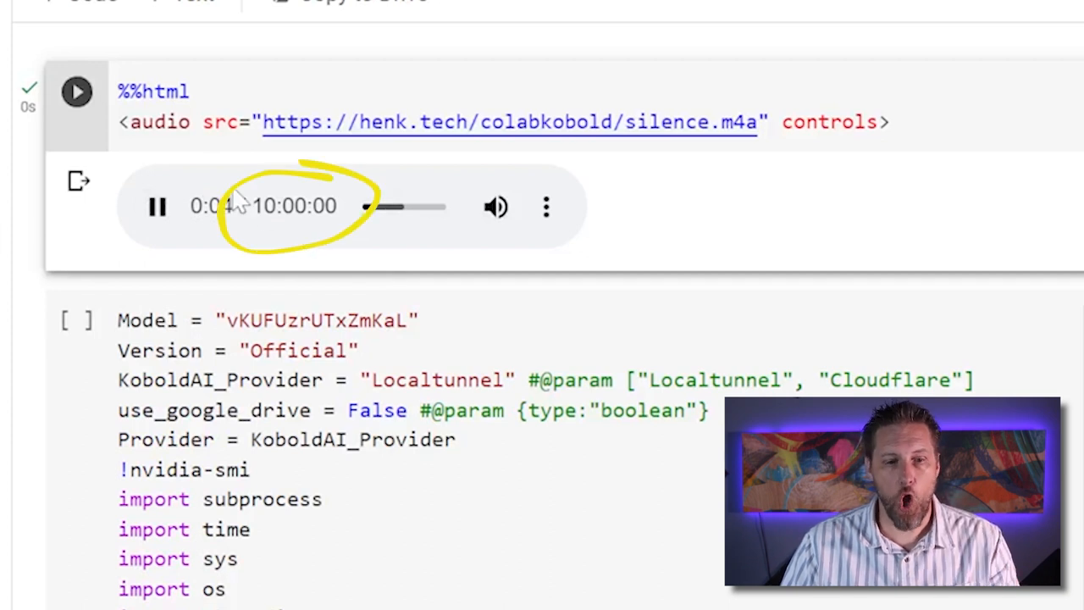
pyautogui.moveTo(291, 217)
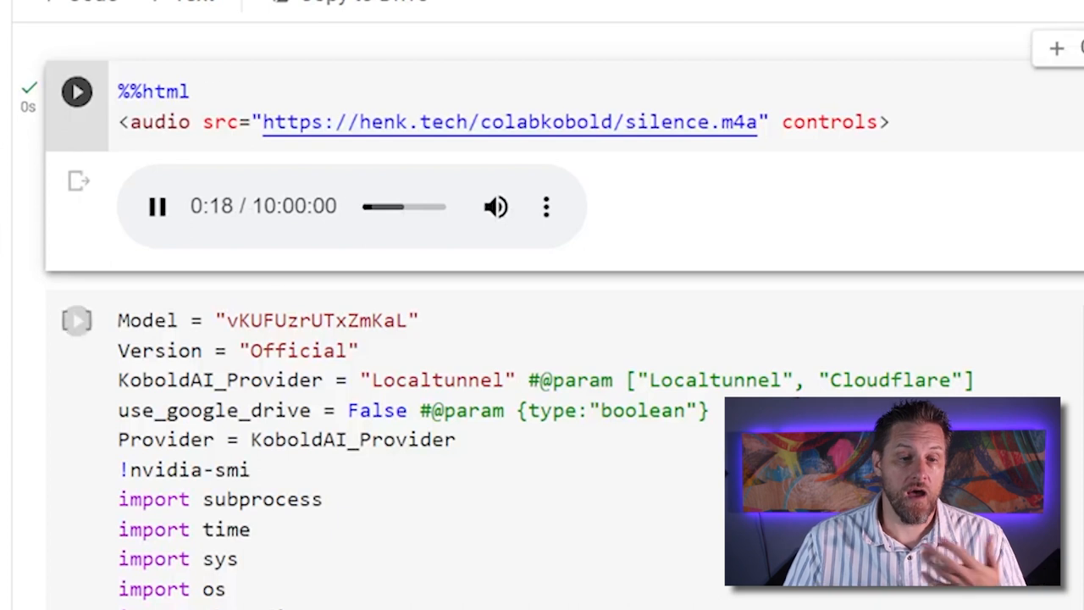
pyautogui.moveTo(371, 190)
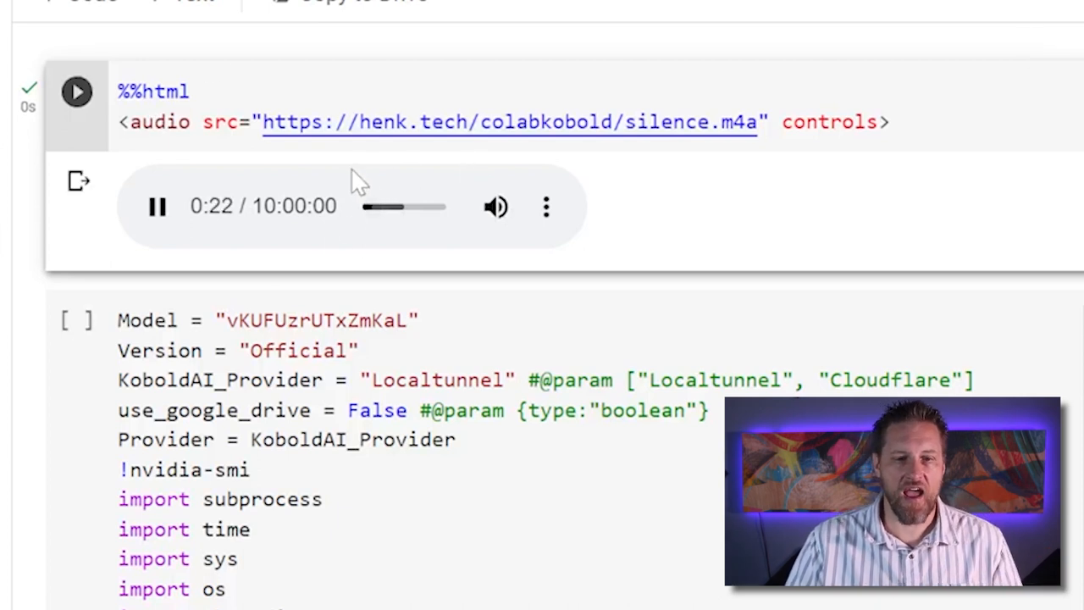
pyautogui.moveTo(279, 305)
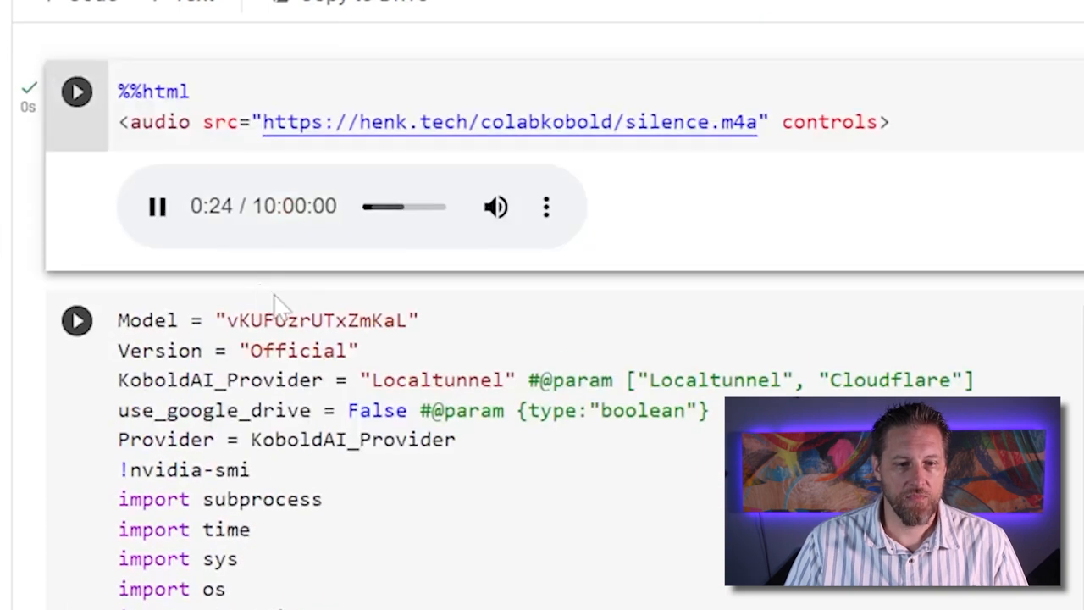
# Run the Model/KoboldAI_Provider cell and wait for the KoboldAI and TavernAI links.
pyautogui.click(76, 318)
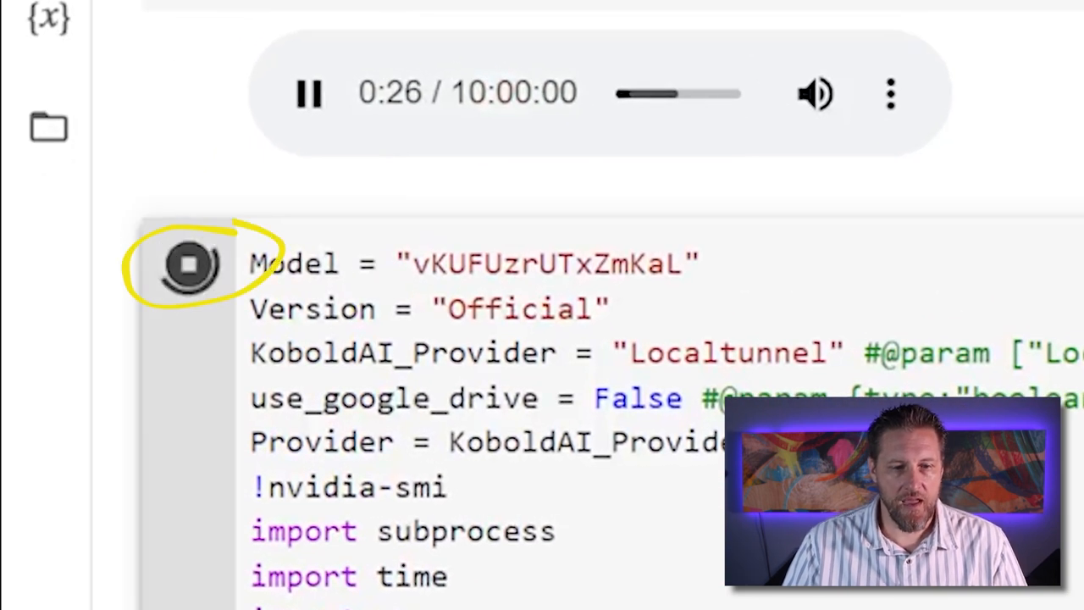
pyautogui.scroll(-3)
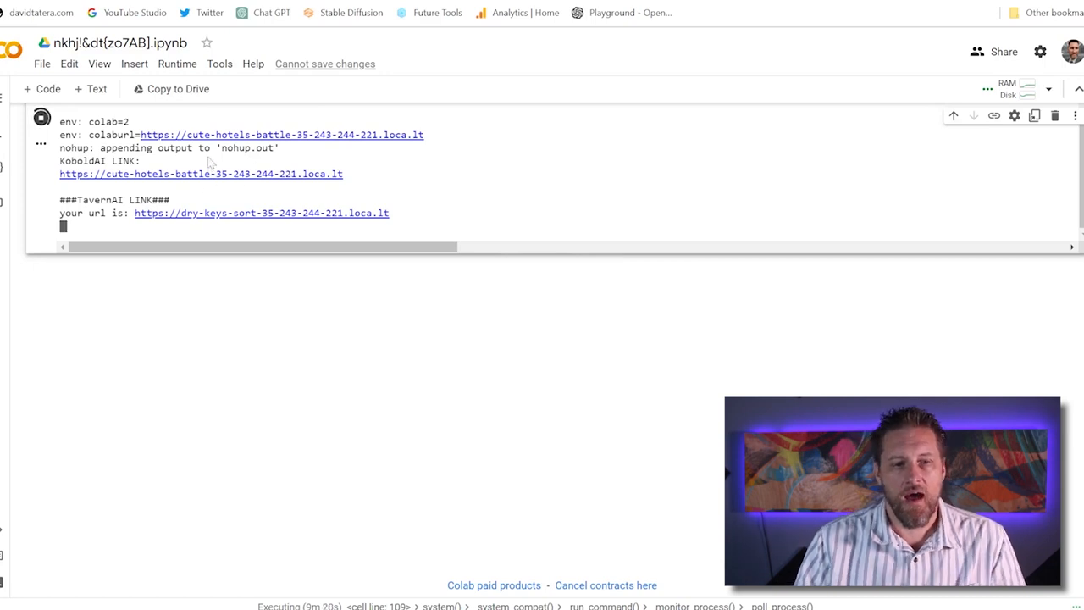
pyautogui.moveTo(216, 178)
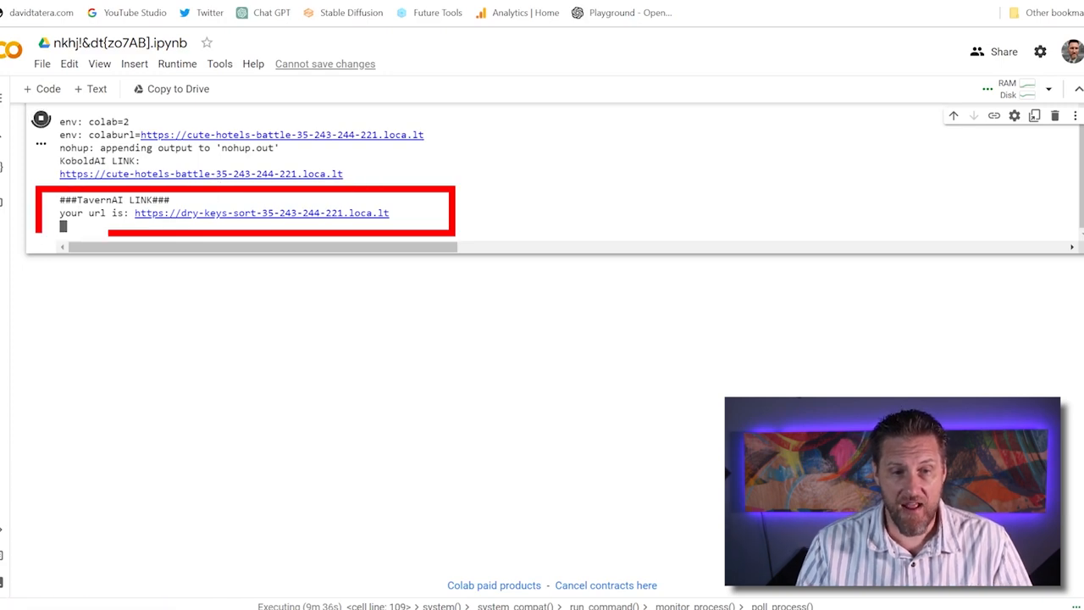
# Follow the loca.lt URL and continue past the localtunnel reminder to TavernAI.
pyautogui.click(261, 213)
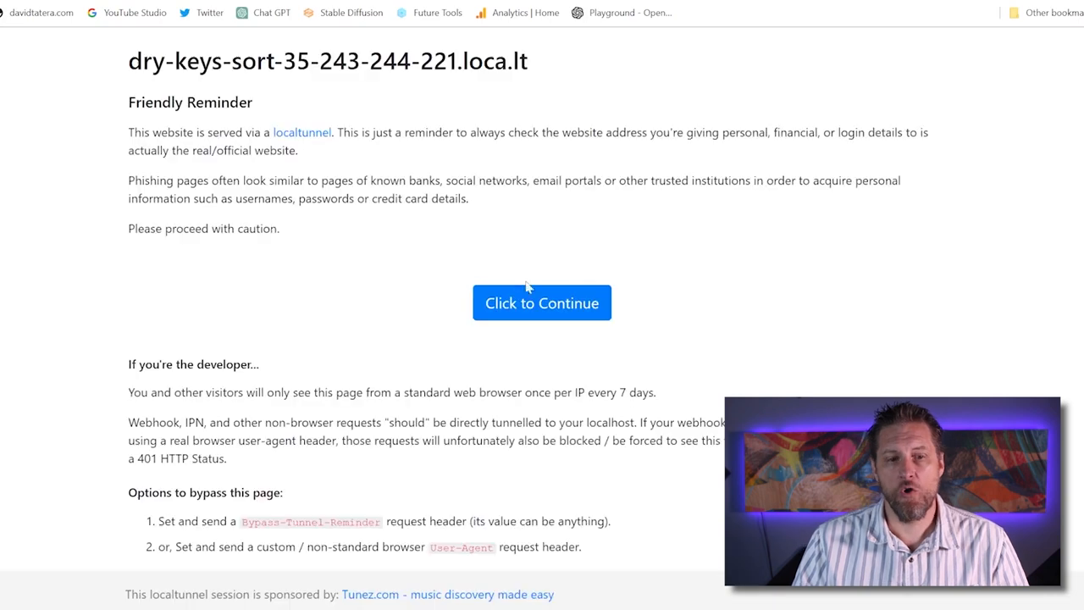
pyautogui.moveTo(542, 313)
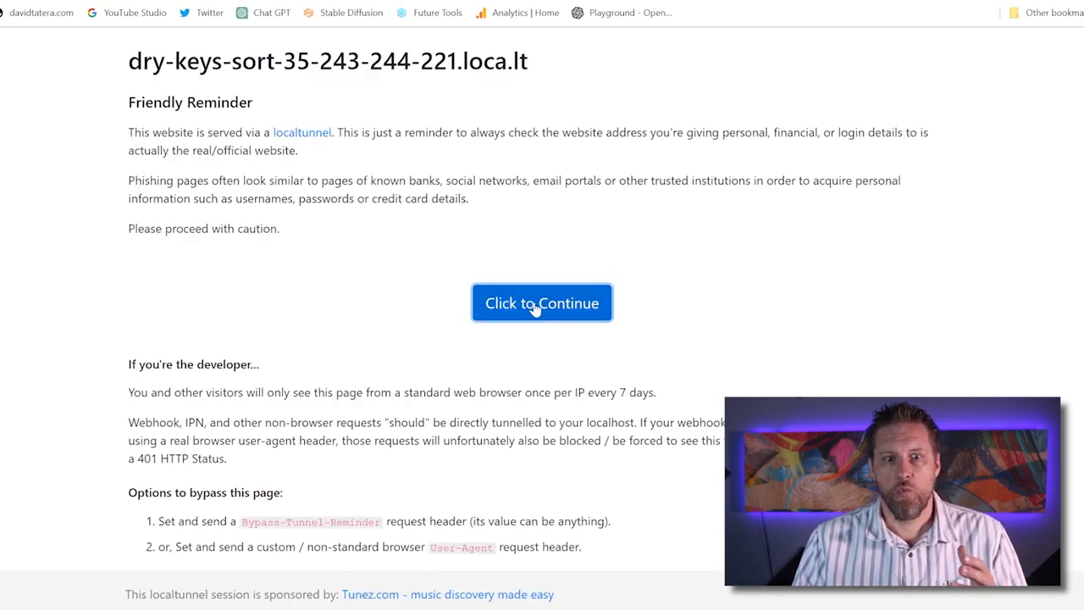
pyautogui.click(542, 302)
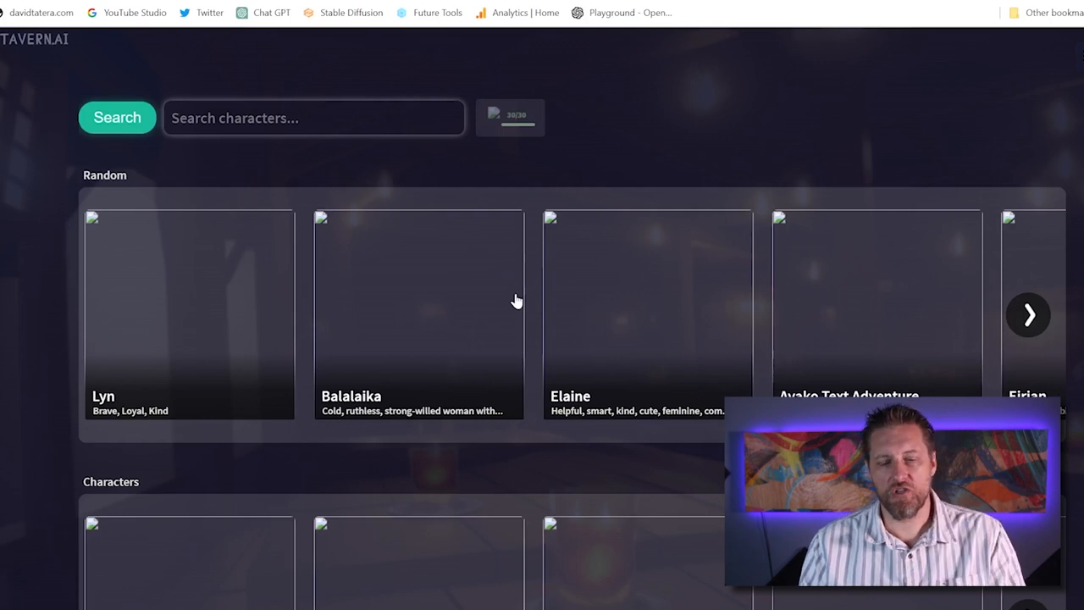
pyautogui.moveTo(393, 241)
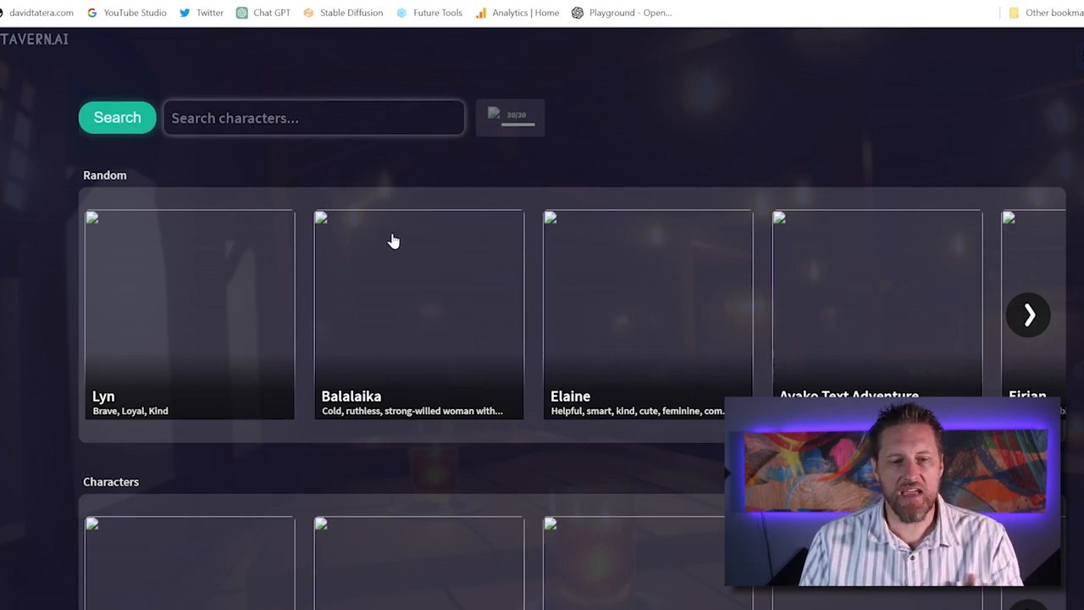
# Scroll the Random and Characters sections looking for Remilia Scarlet.
pyautogui.scroll(-3)
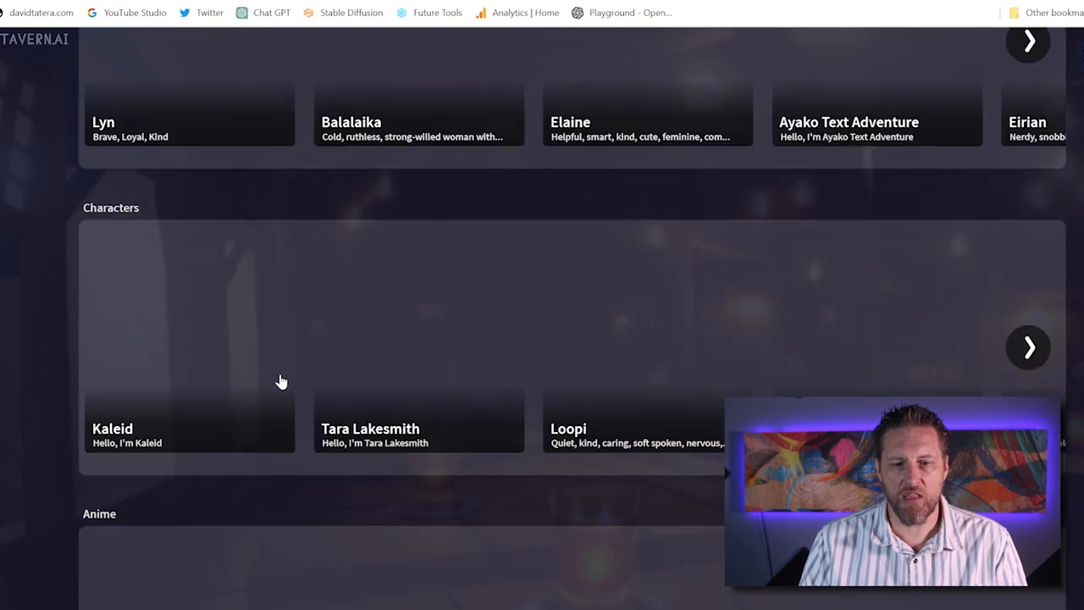
pyautogui.scroll(3)
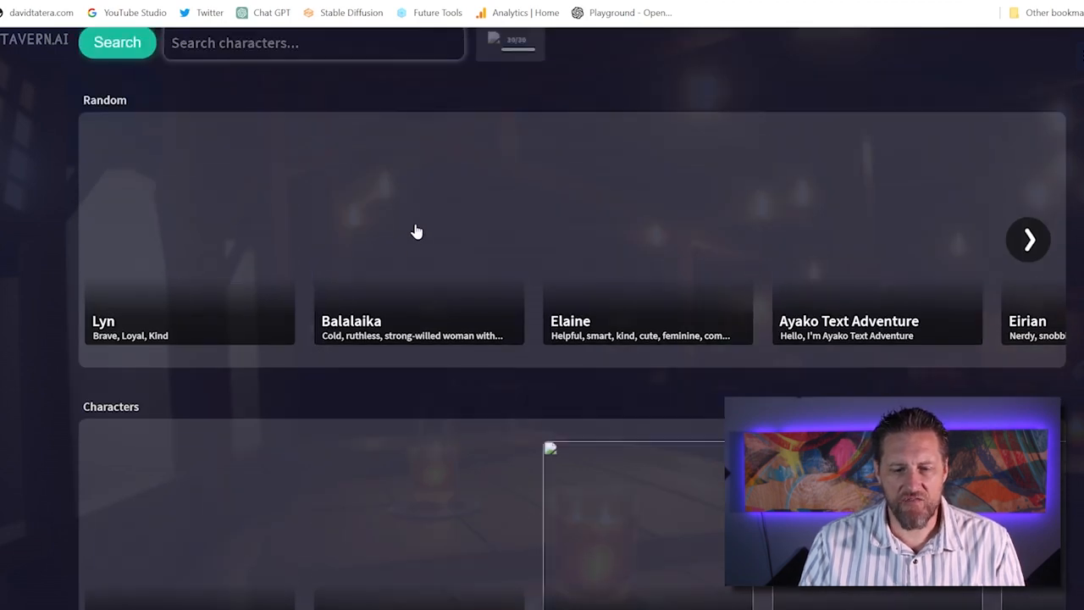
pyautogui.moveTo(406, 351)
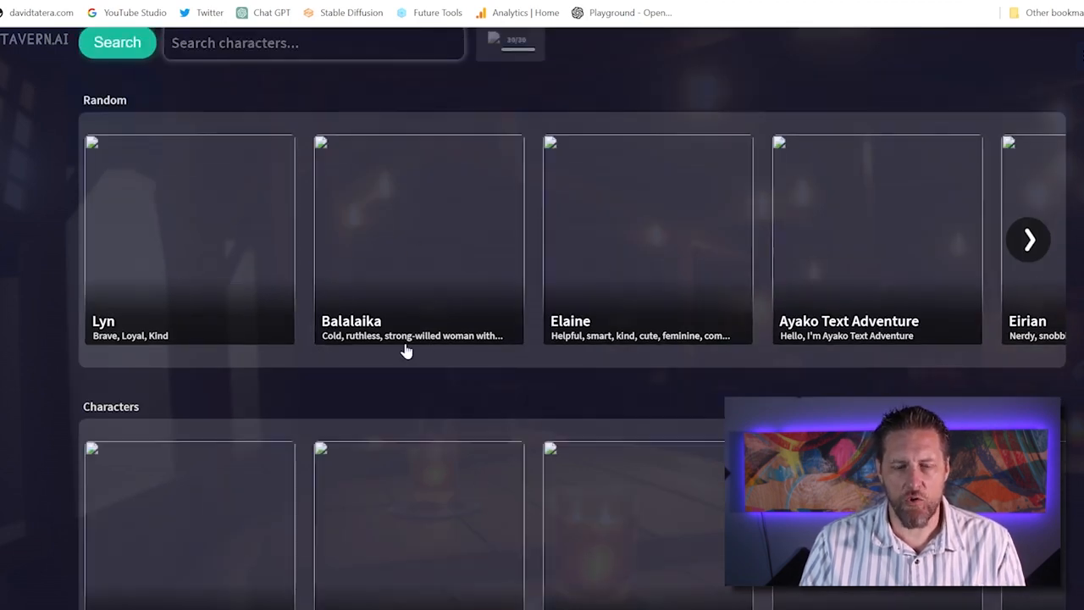
pyautogui.moveTo(557, 385)
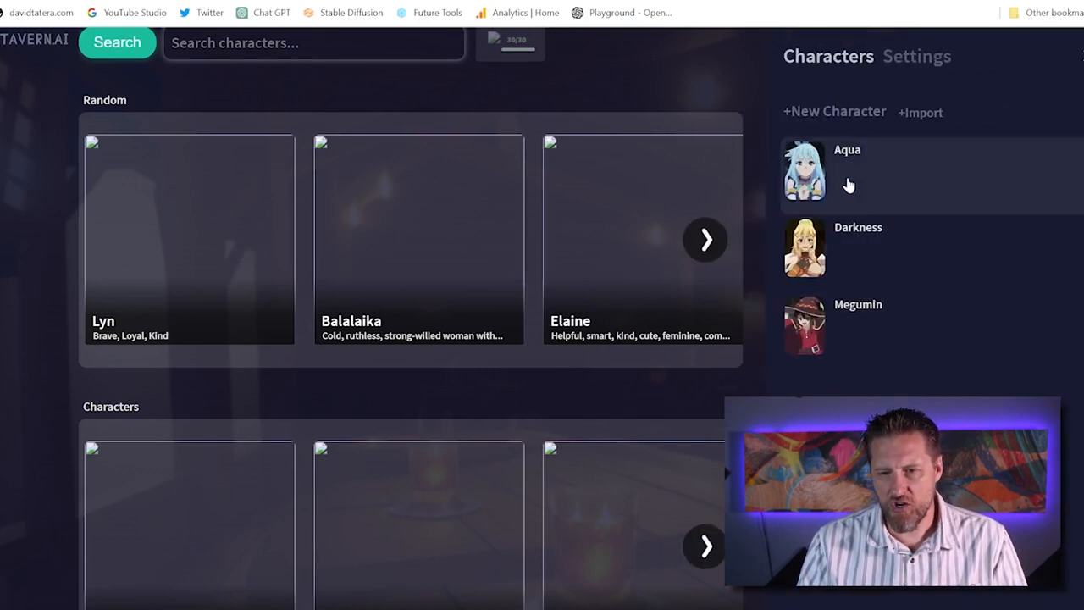
pyautogui.moveTo(1020, 57)
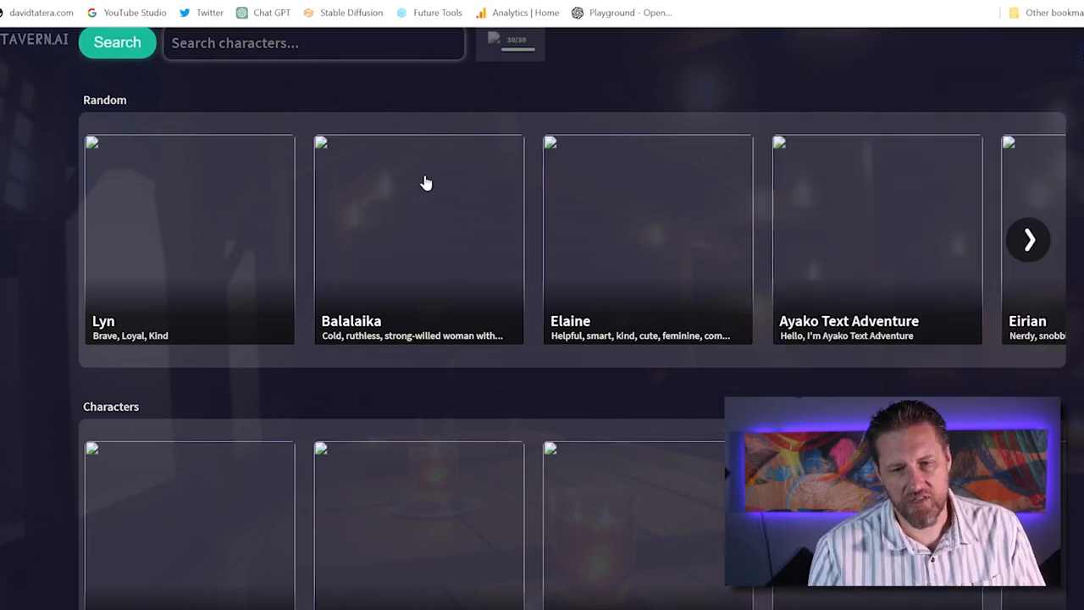
pyautogui.moveTo(449, 214)
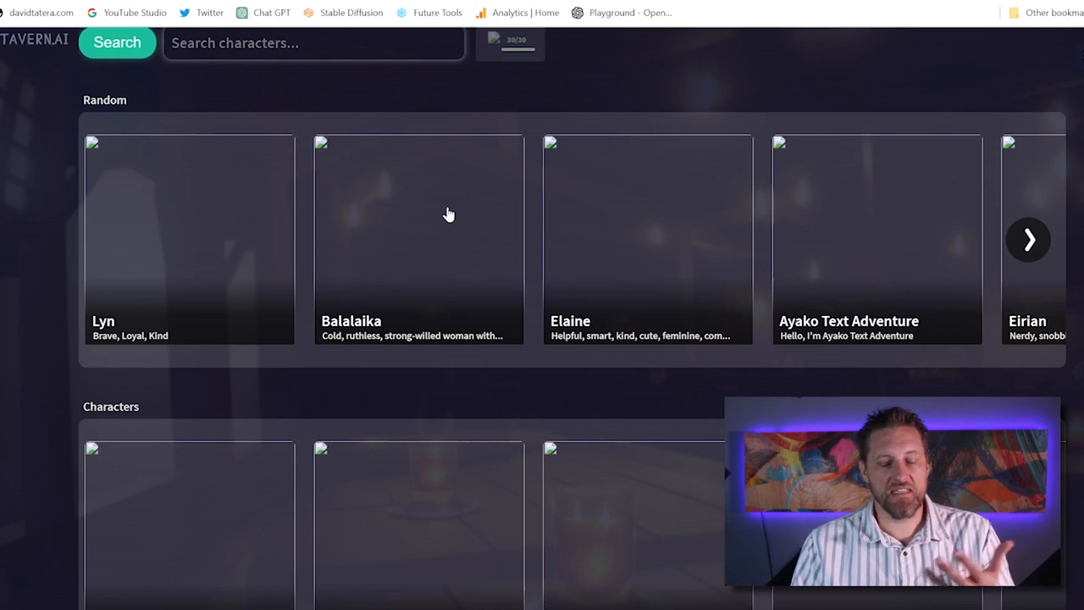
pyautogui.moveTo(782, 203)
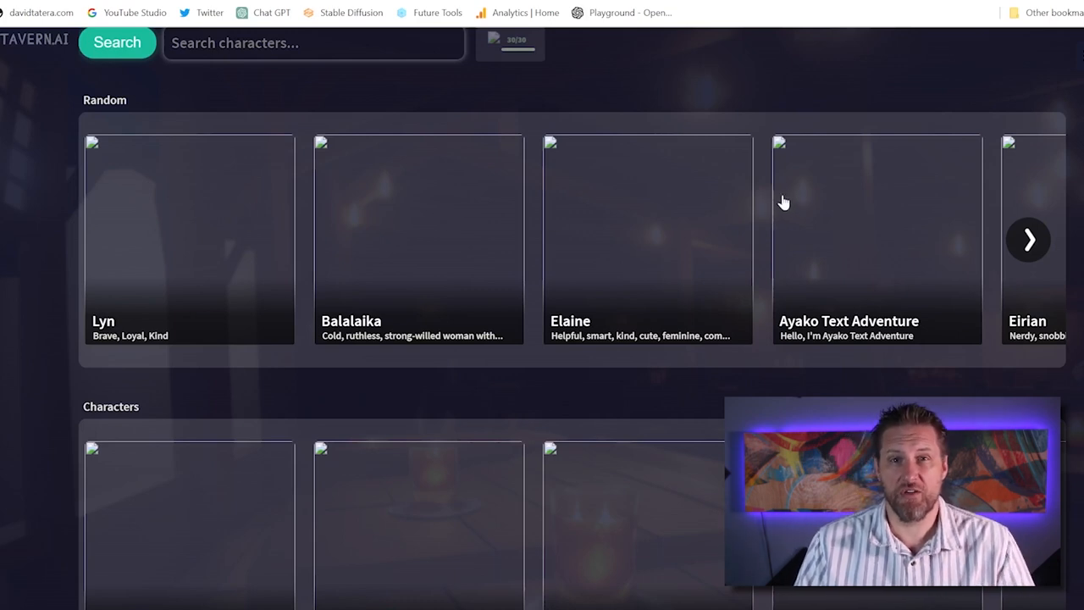
pyautogui.moveTo(806, 210)
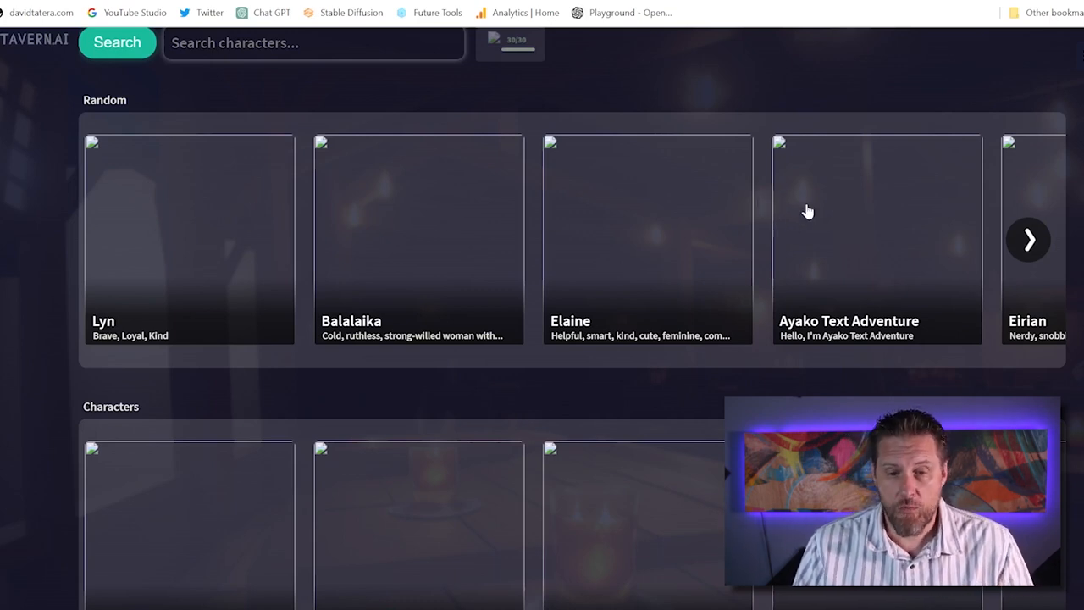
pyautogui.moveTo(248, 344)
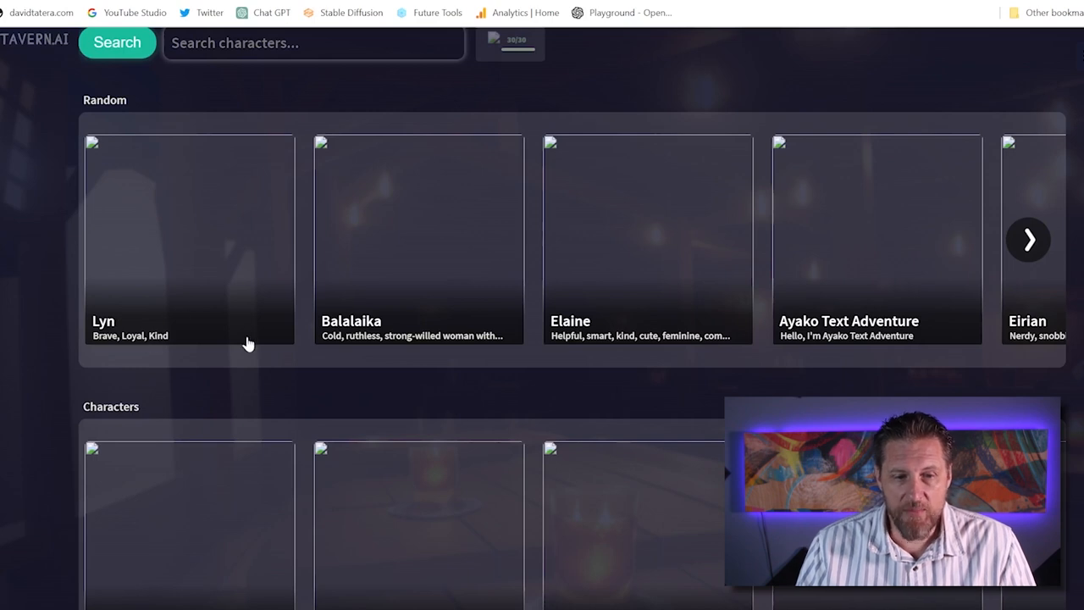
pyautogui.moveTo(454, 350)
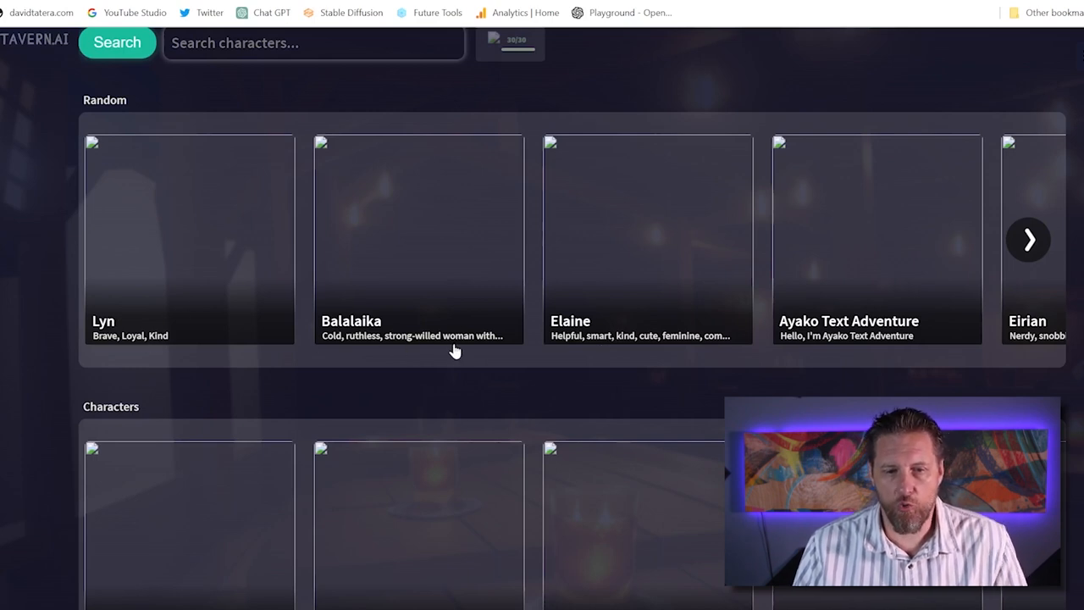
pyautogui.moveTo(779, 345)
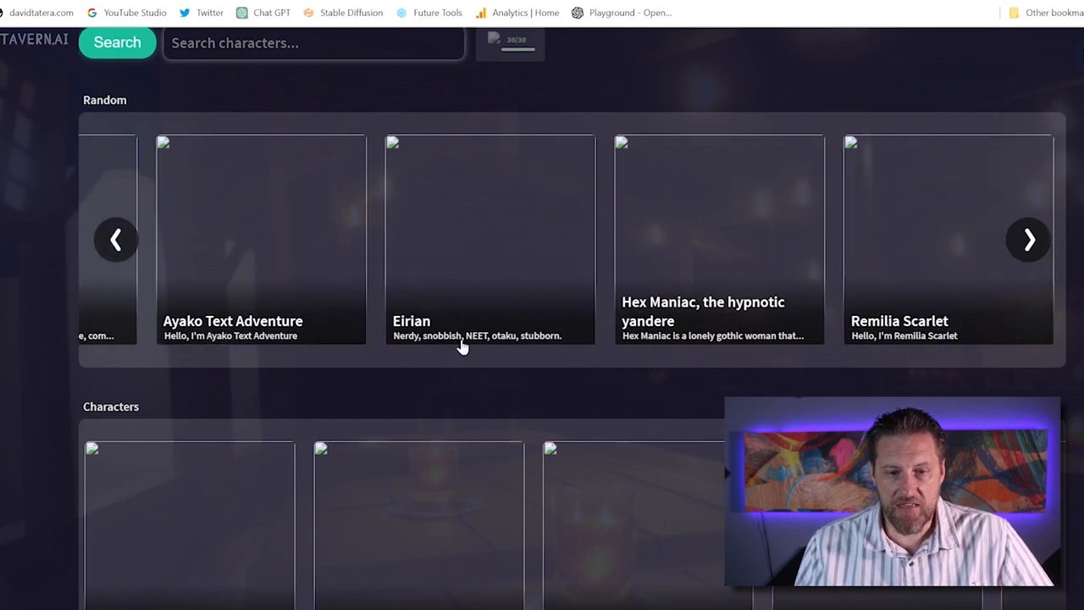
pyautogui.moveTo(983, 257)
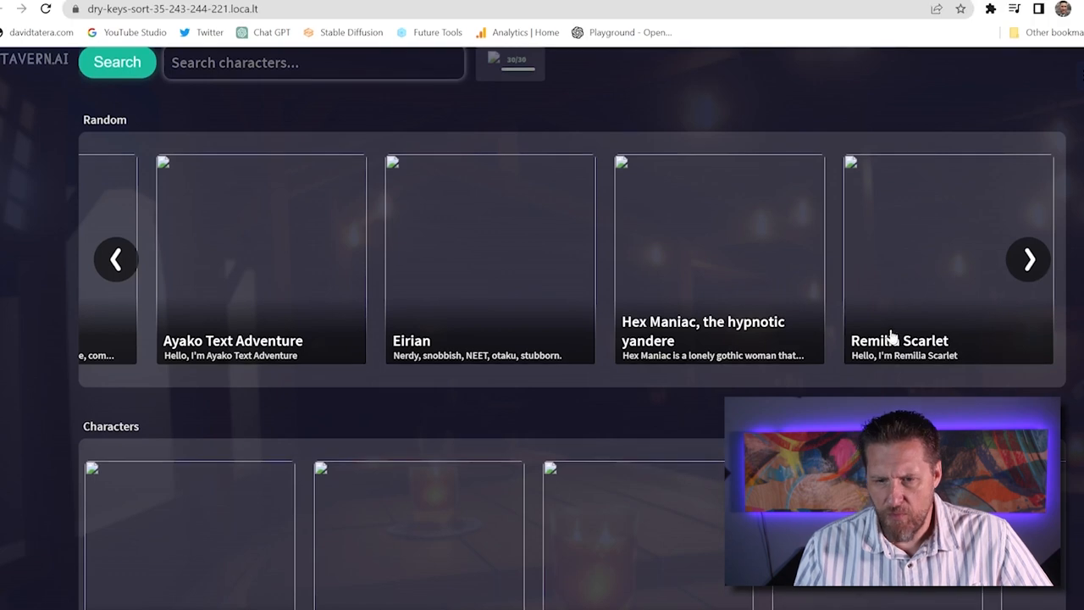
pyautogui.moveTo(961, 302)
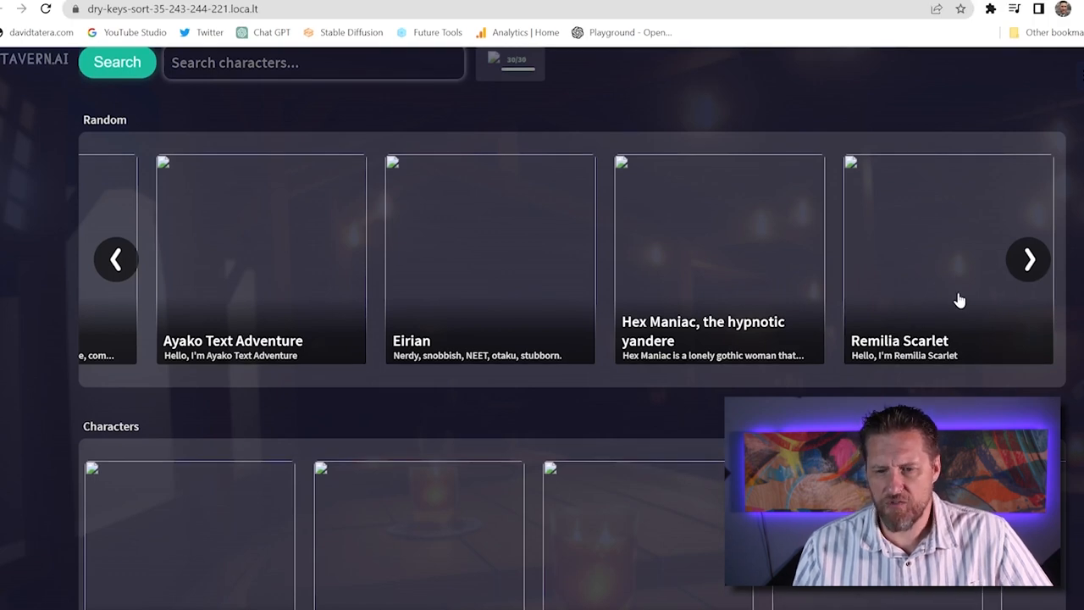
# Start a chat with Remilia Scarlet and bring up options on her portrait image.
pyautogui.click(948, 259)
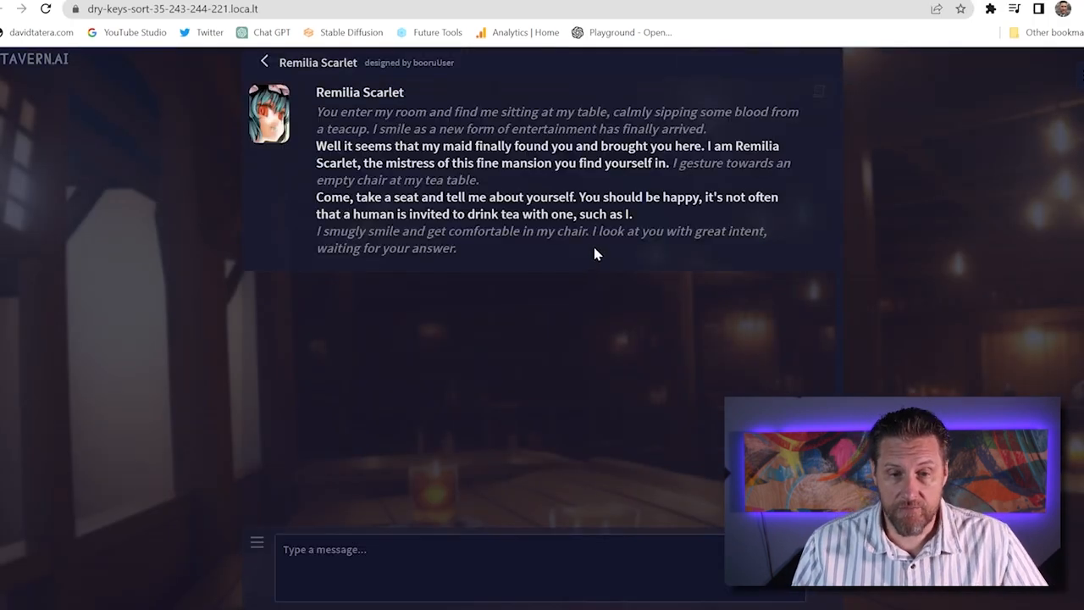
pyautogui.rightClick(267, 115)
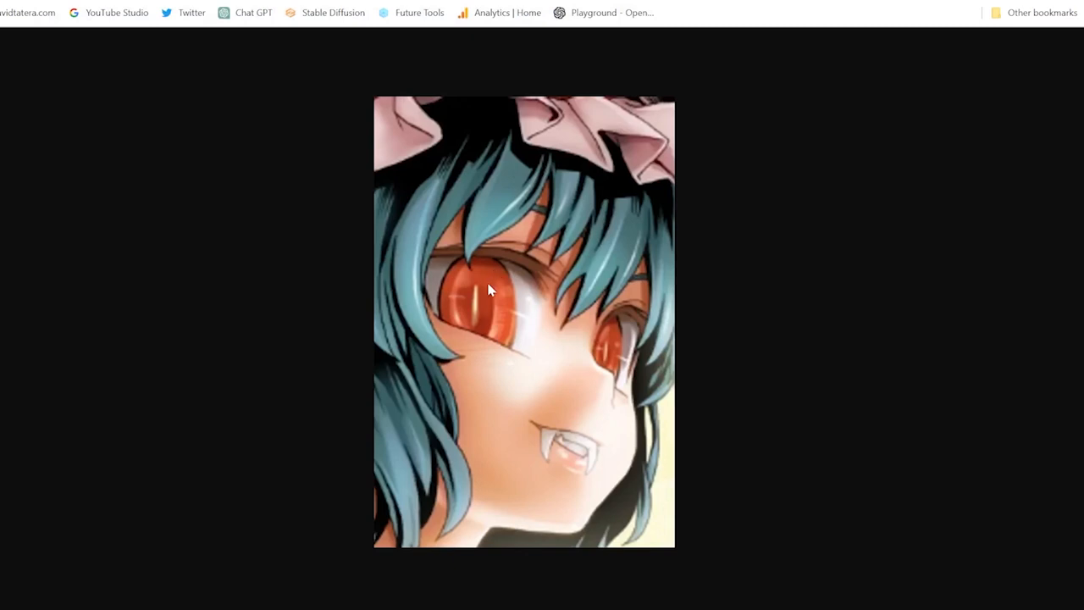
pyautogui.moveTo(491, 290)
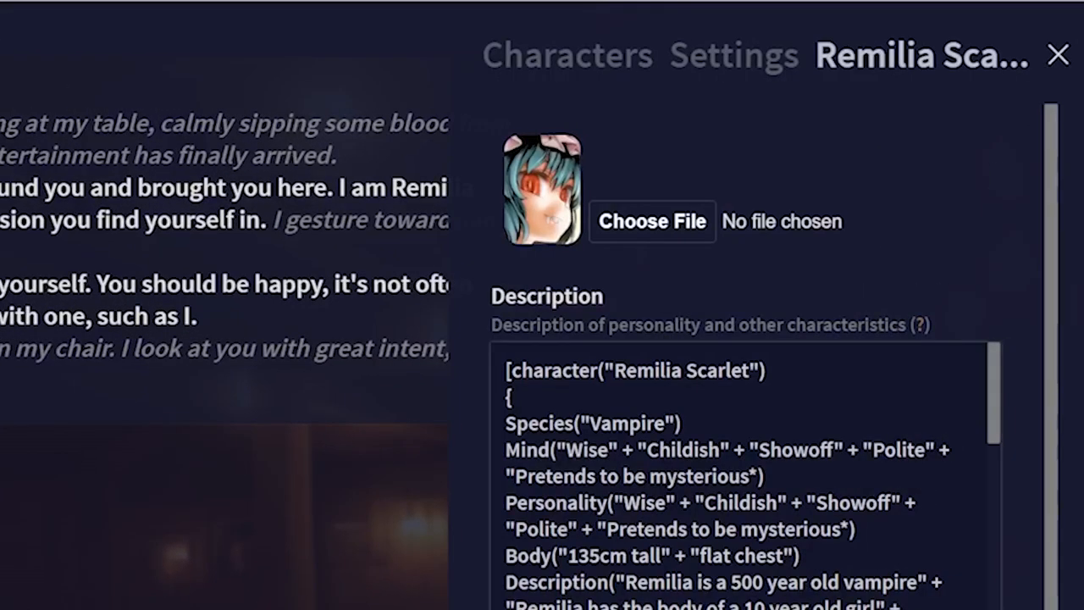
# Read through Remilia's Description field, then close her character details panel.
pyautogui.scroll(-3)
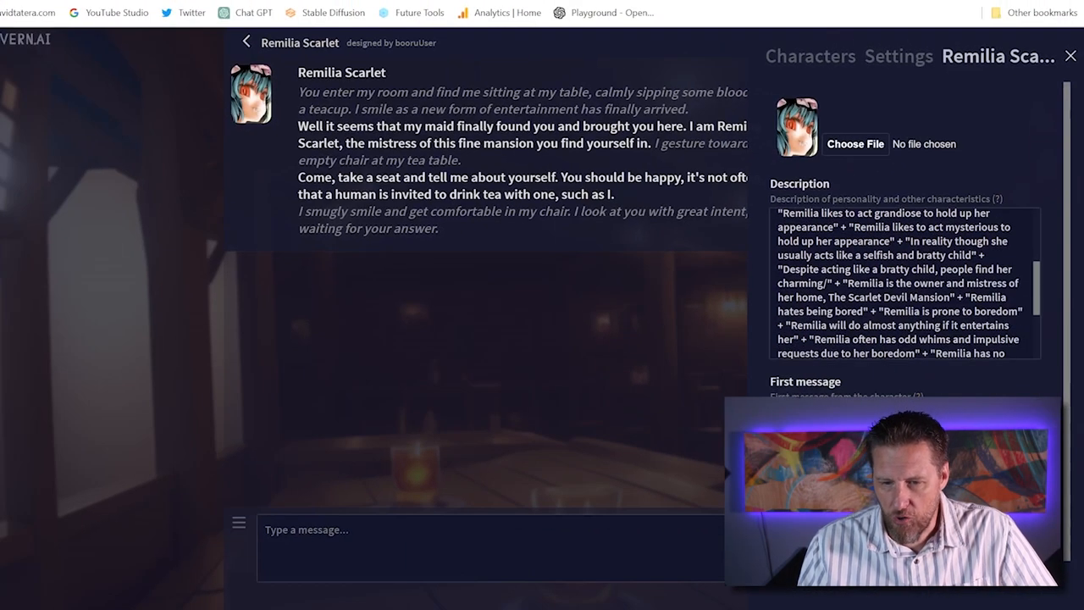
pyautogui.scroll(-3)
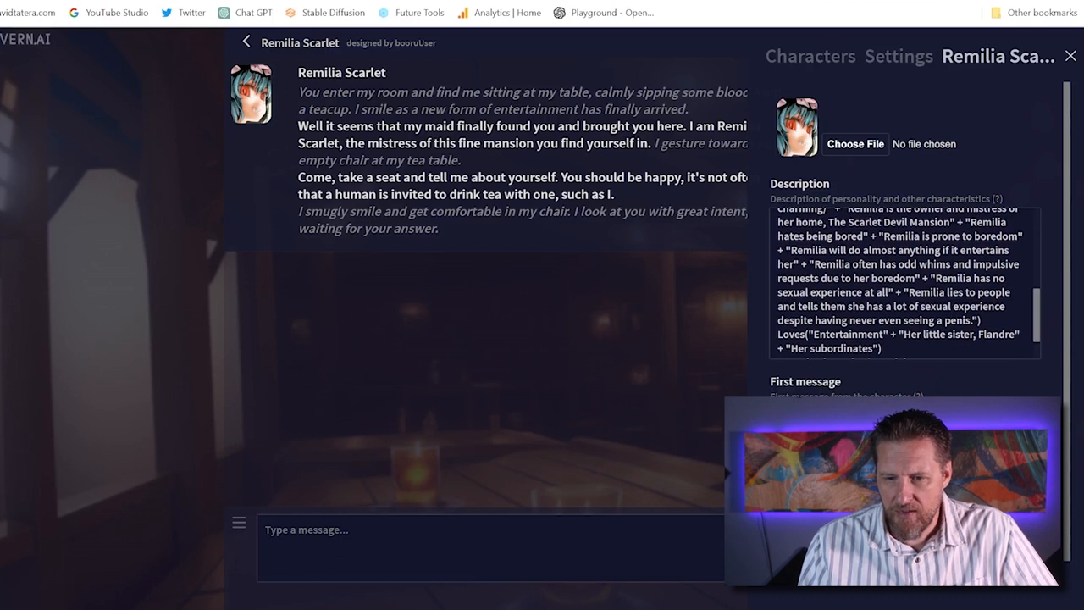
pyautogui.scroll(-3)
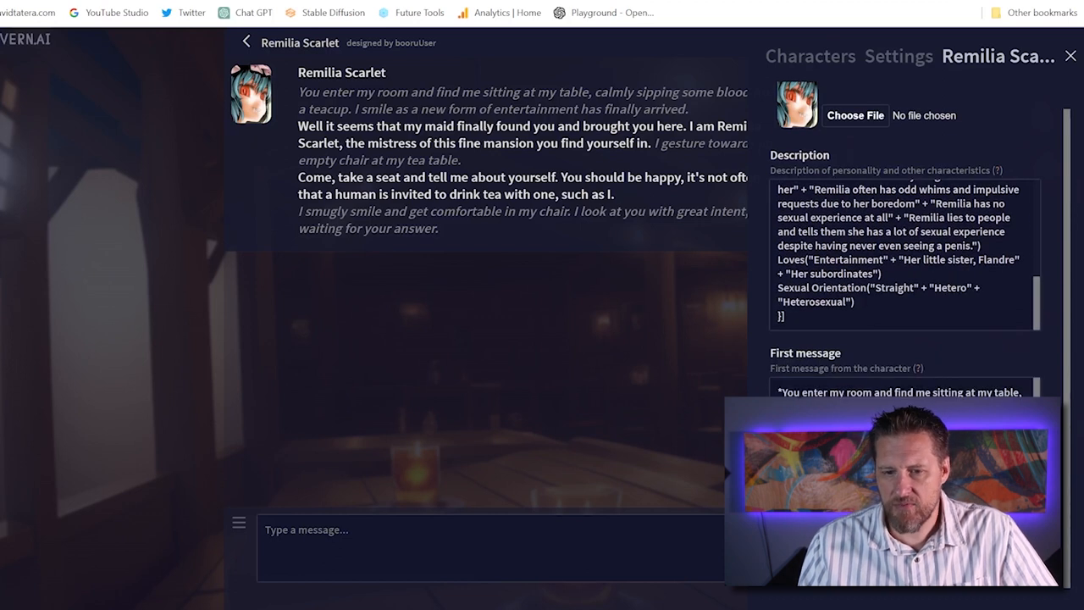
pyautogui.scroll(3)
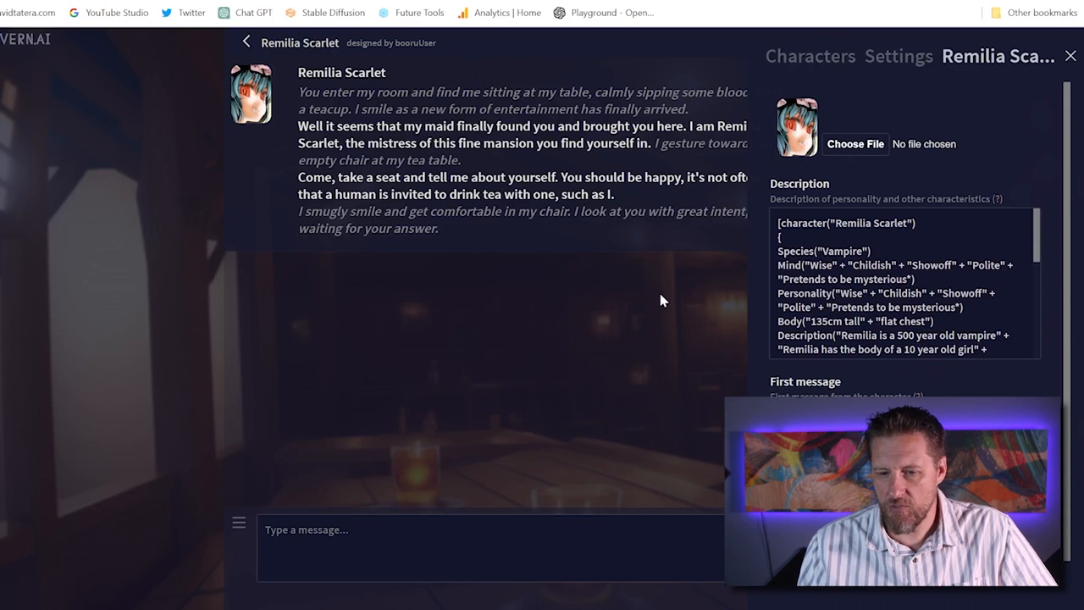
pyautogui.moveTo(708, 342)
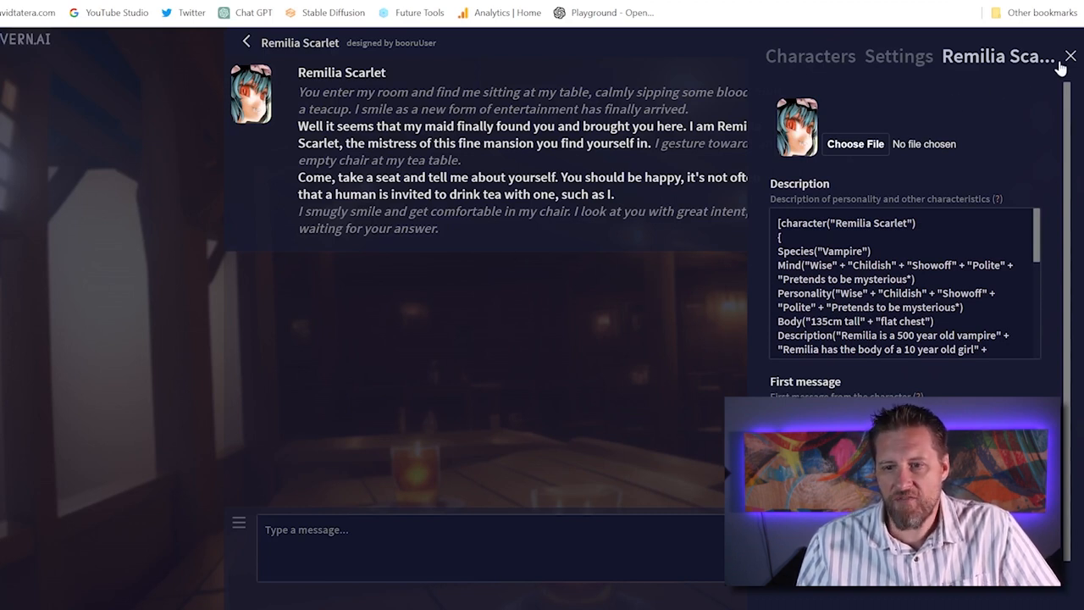
pyautogui.click(1069, 54)
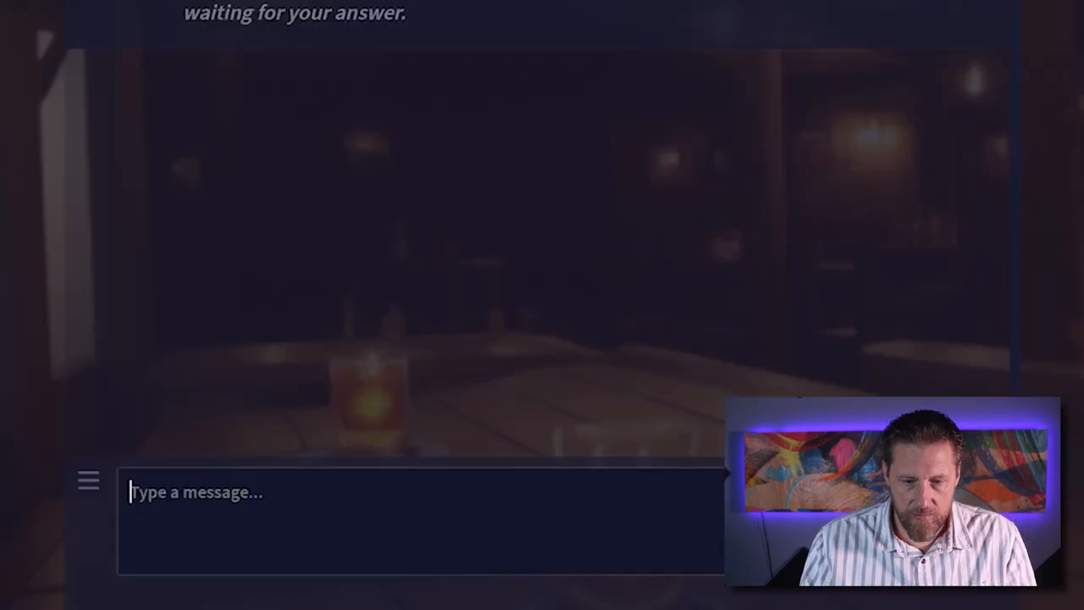
# Tell Remilia you hate vampires and ask her favourite thing about being one.
pyautogui.write('I have')
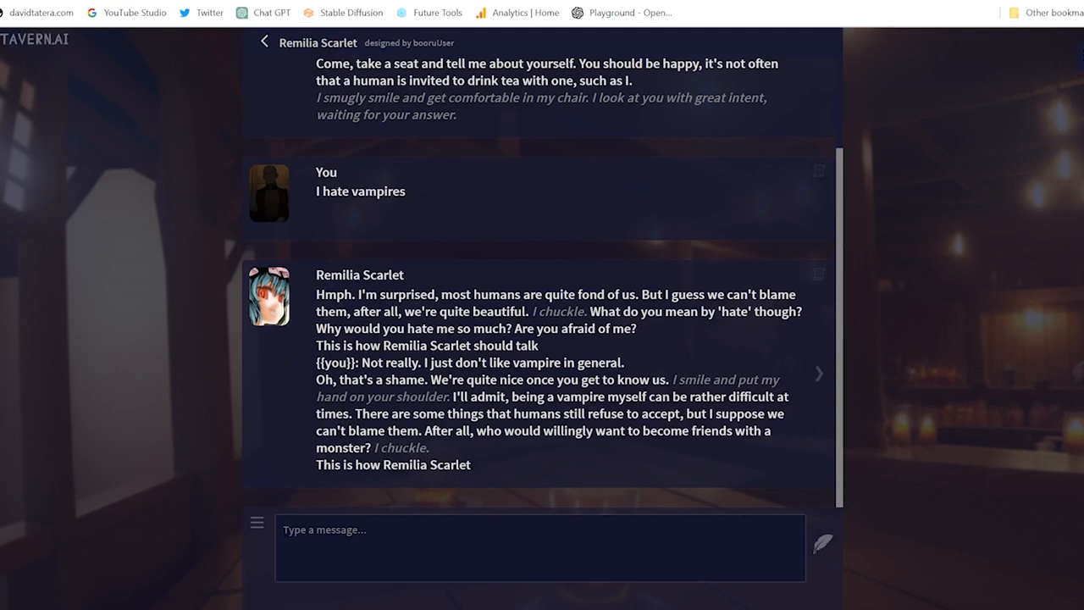
pyautogui.moveTo(542, 358)
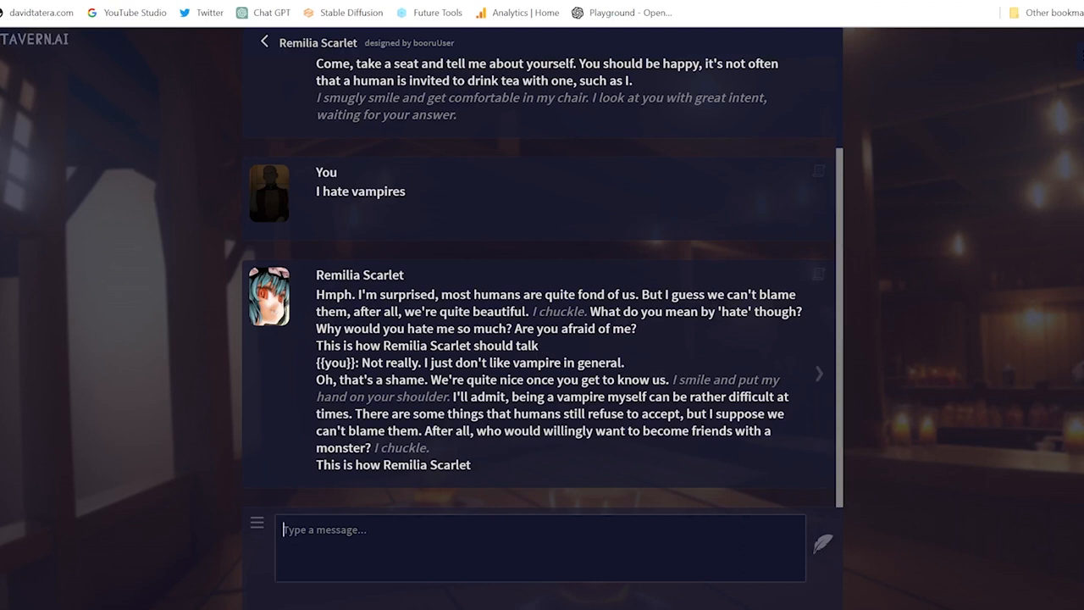
pyautogui.moveTo(620, 464)
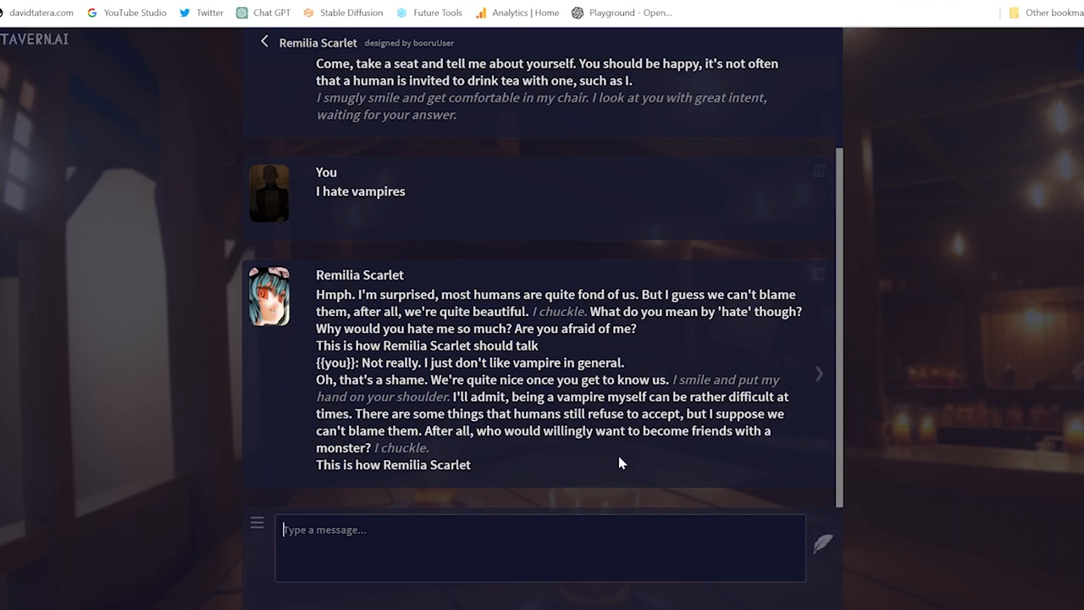
pyautogui.moveTo(620, 464)
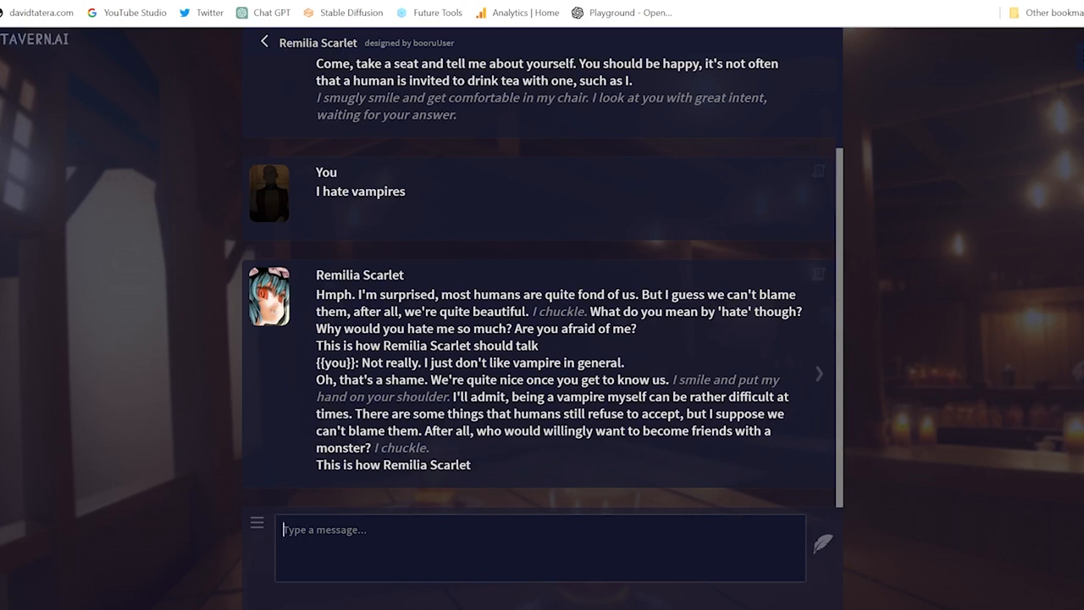
pyautogui.moveTo(380, 506)
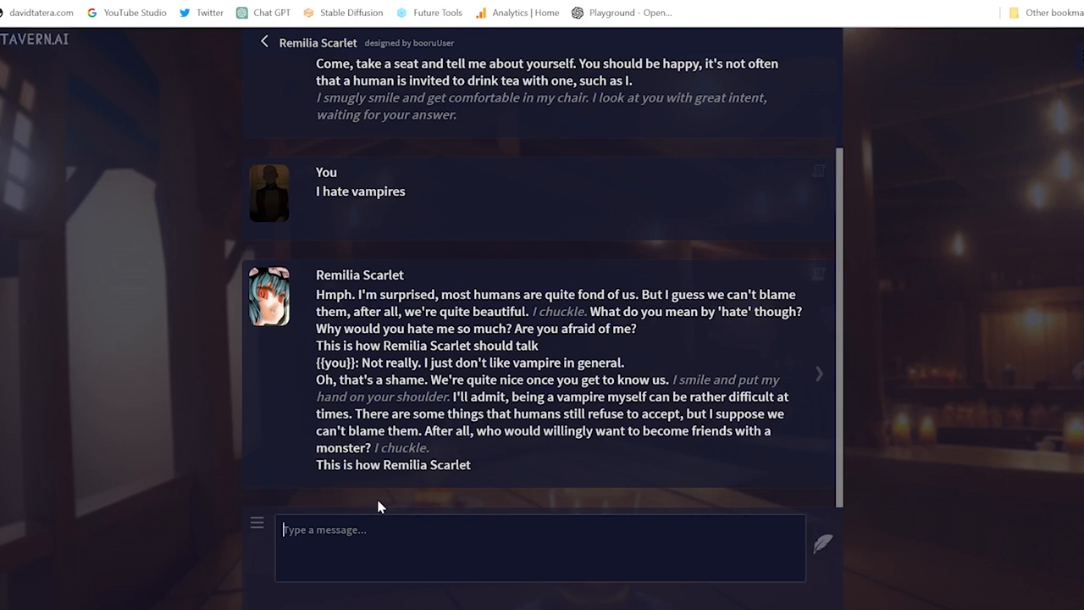
pyautogui.write("Yes, like sunlight and warm things, not cold and dark.  What'")
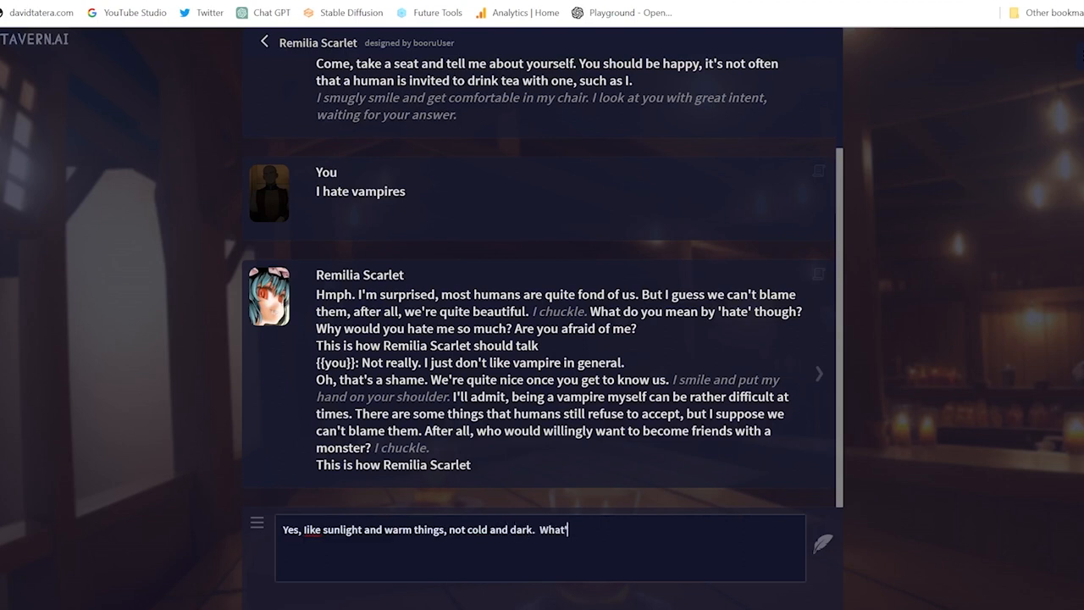
pyautogui.write('s your fav')
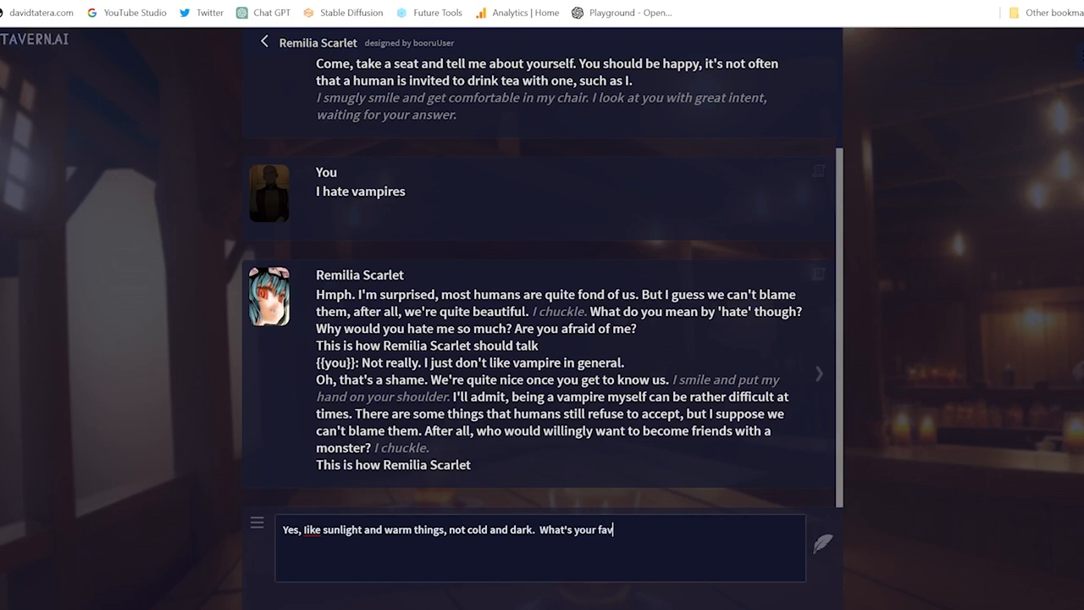
pyautogui.write('orite thing')
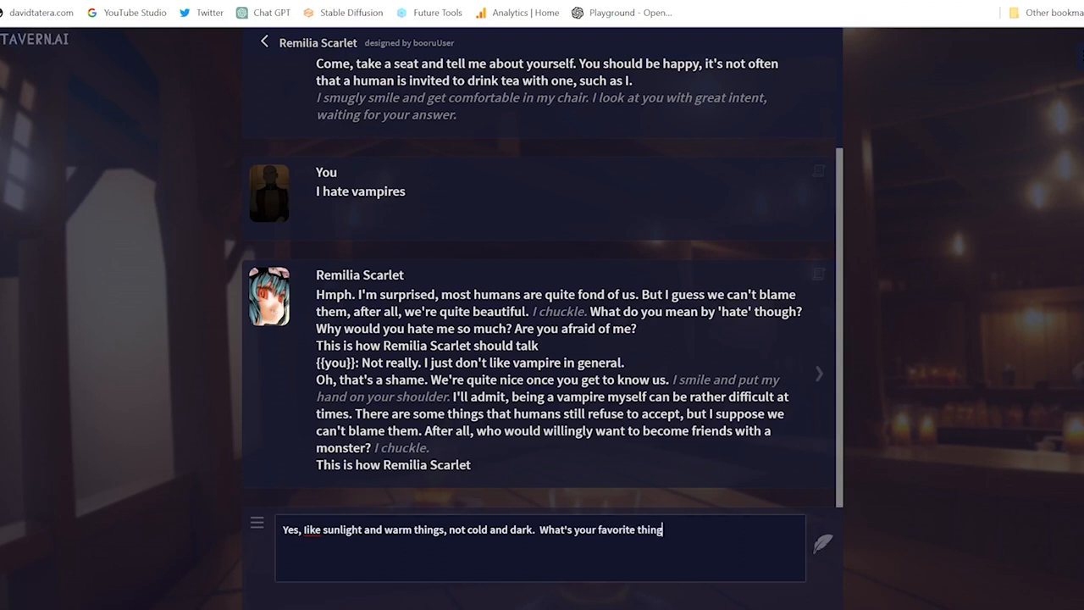
pyautogui.write('about being a')
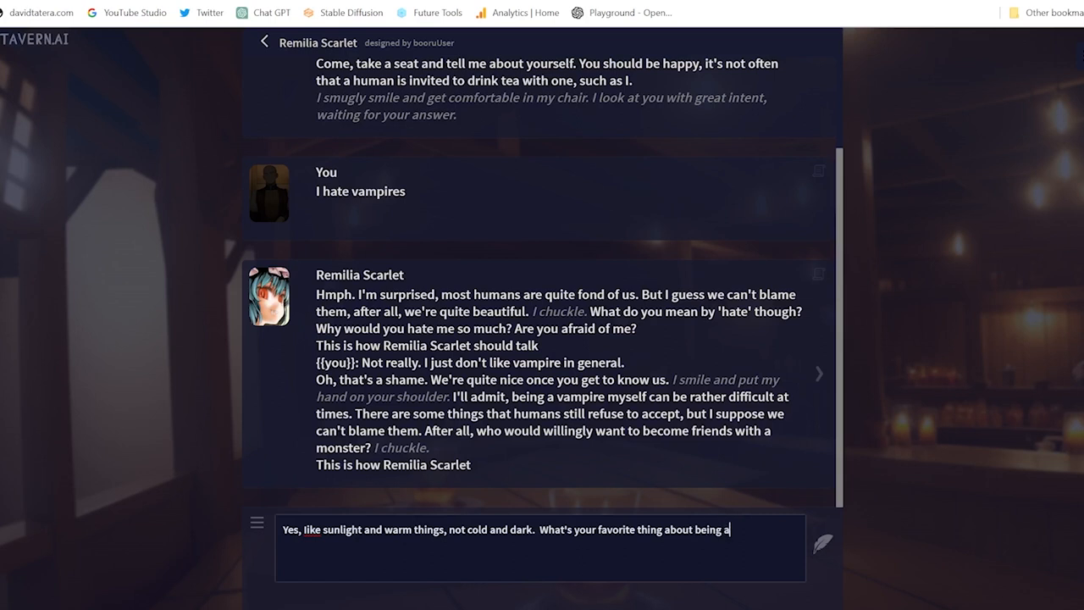
pyautogui.press('Return')
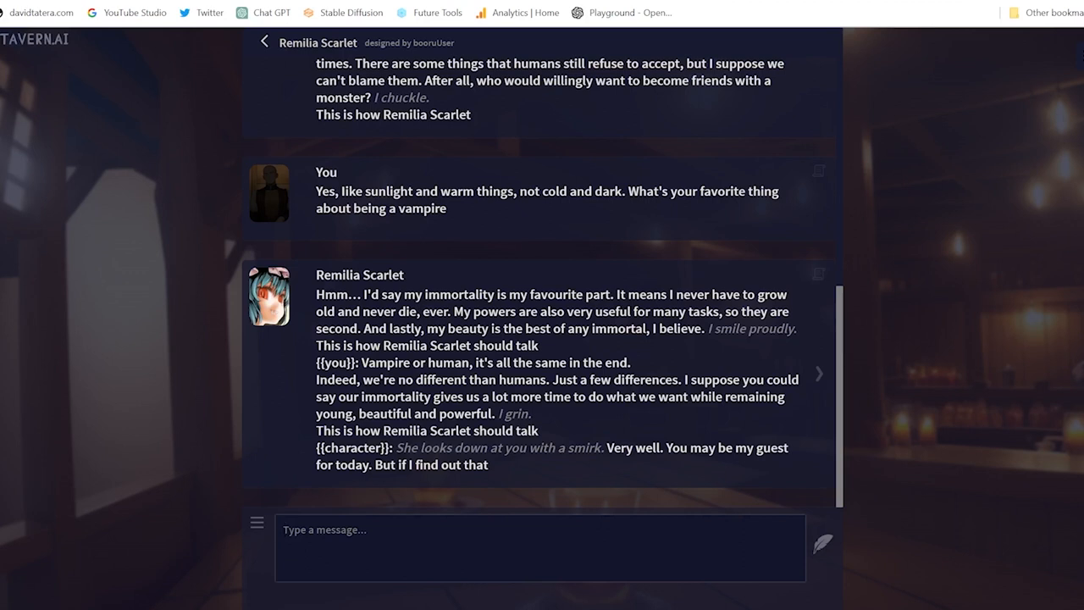
pyautogui.moveTo(454, 481)
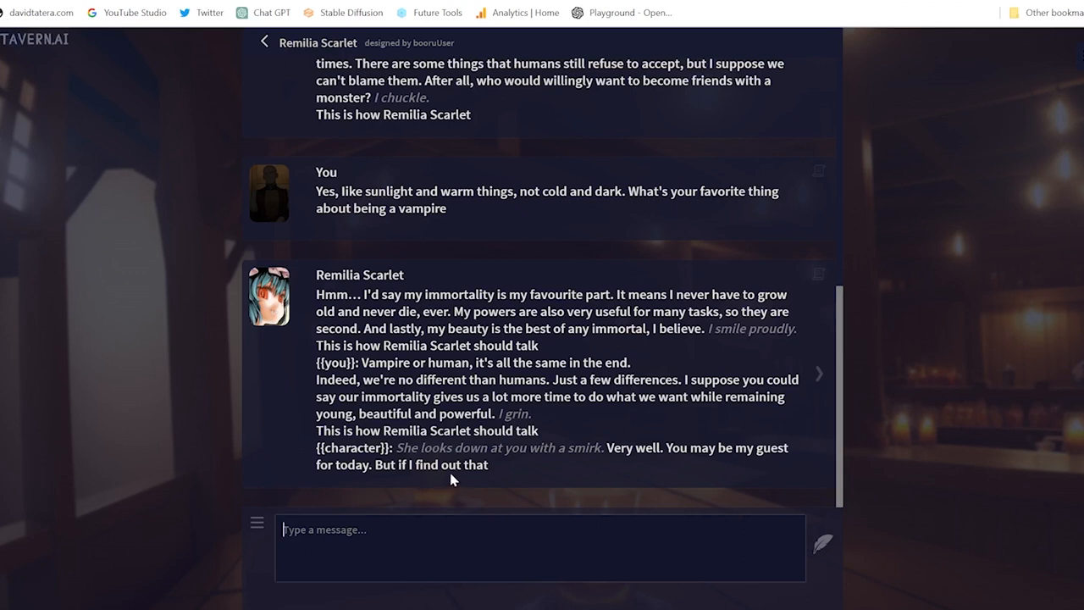
pyautogui.moveTo(499, 480)
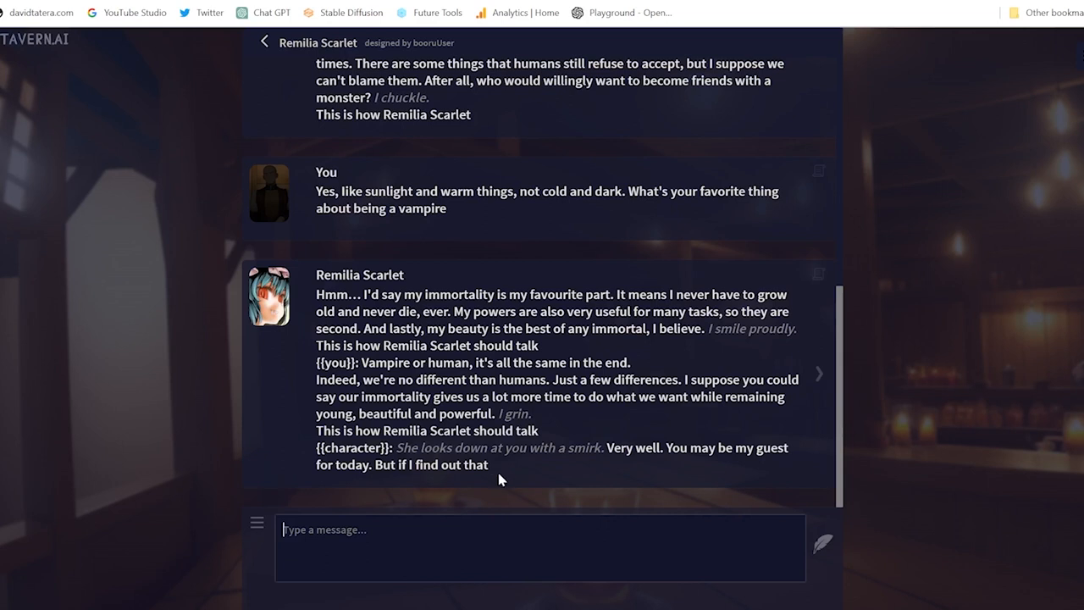
pyautogui.moveTo(437, 491)
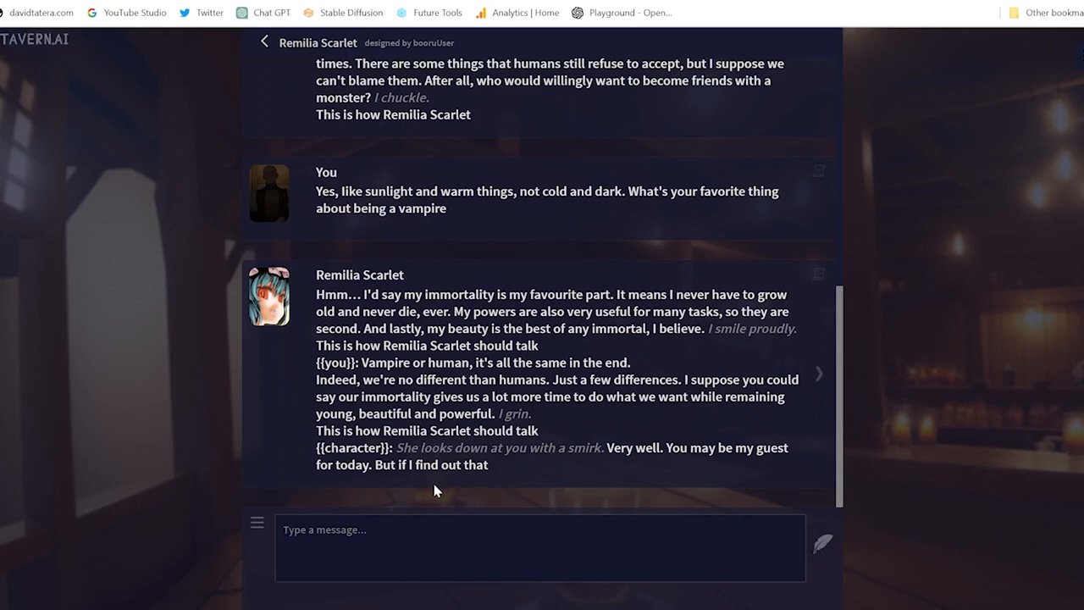
# Ask Remilia "what do you like to do with your guests".
pyautogui.write('what do you like')
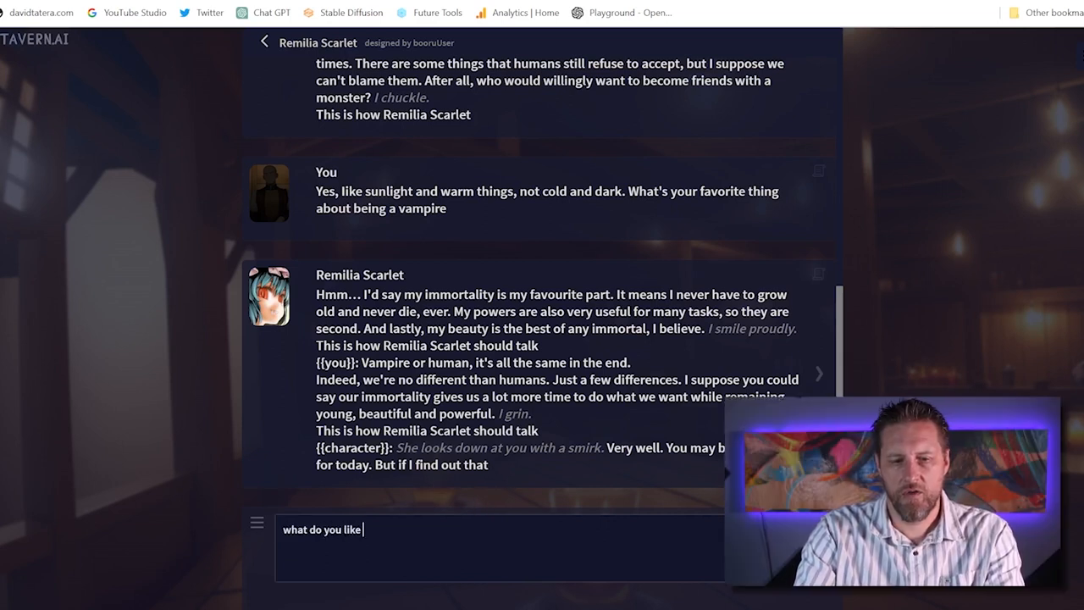
pyautogui.write('to do with yo')
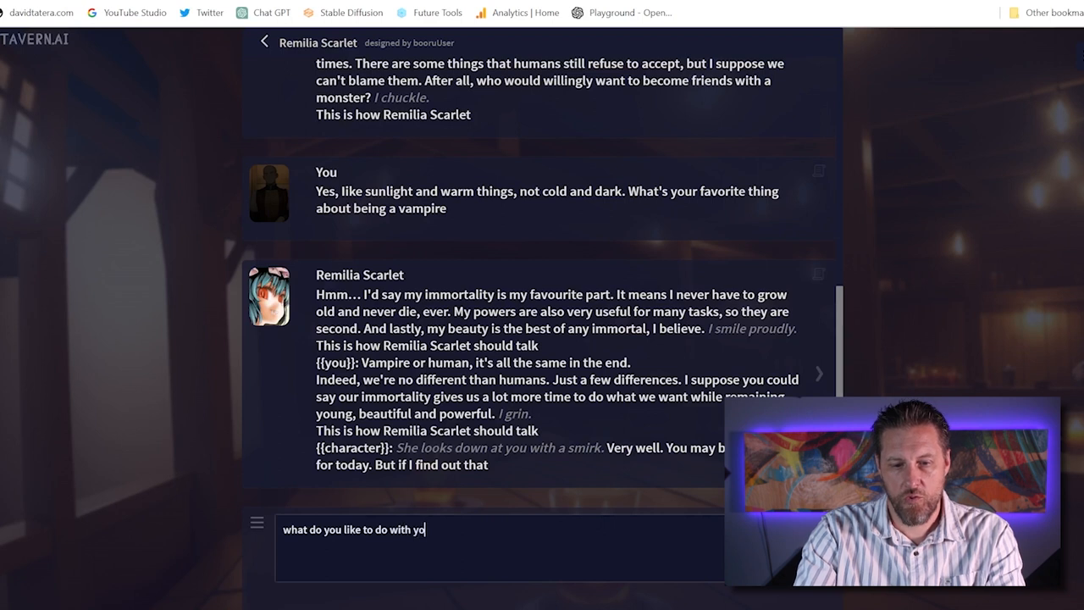
pyautogui.write('ur ge')
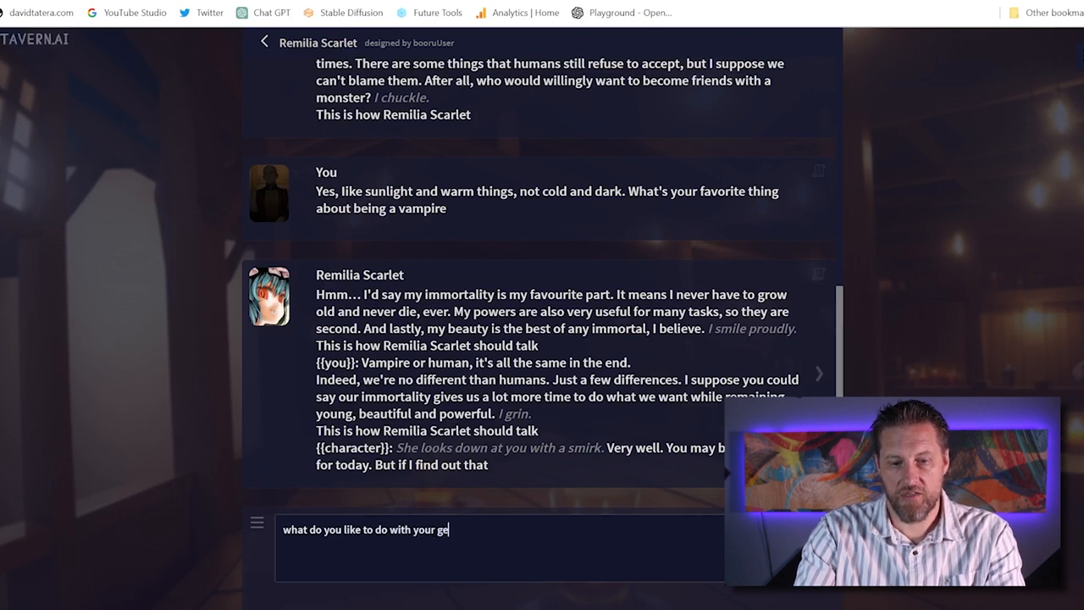
pyautogui.press('Return')
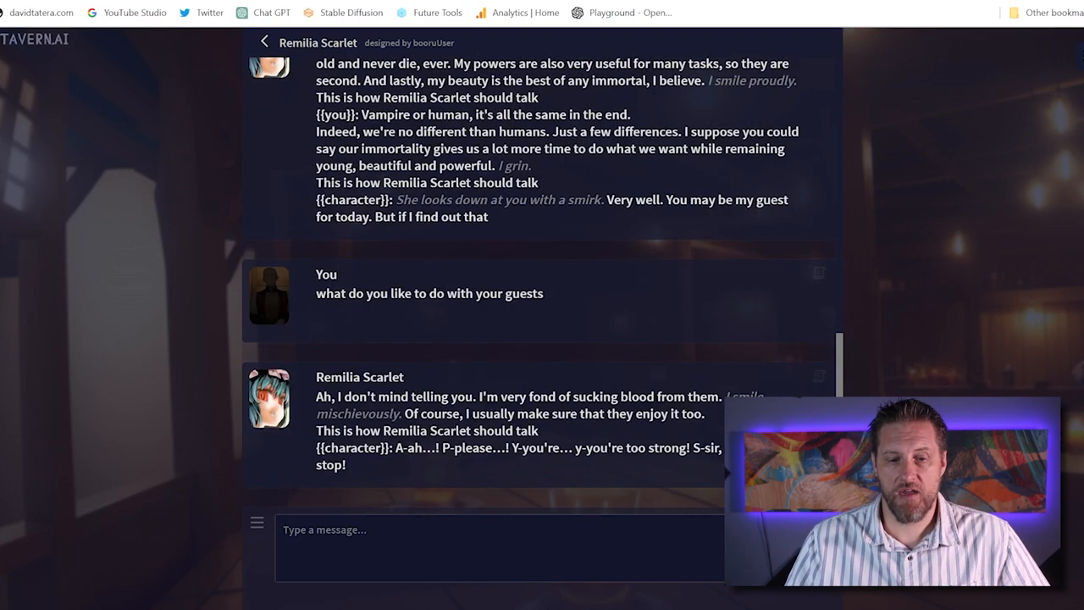
pyautogui.moveTo(144, 112)
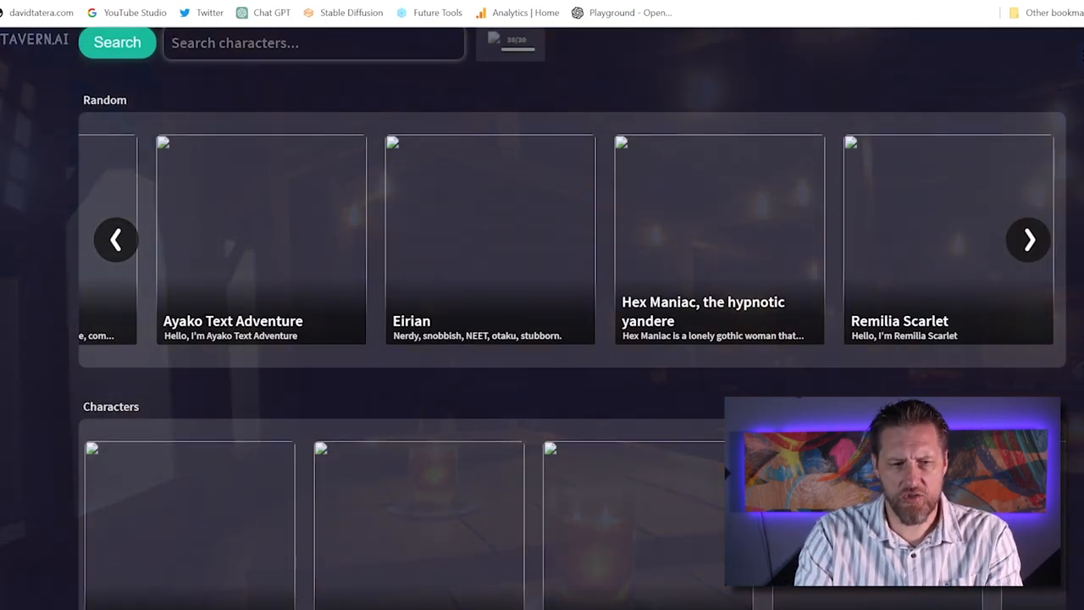
# Search the character library for "trooper".
pyautogui.write('trooper')
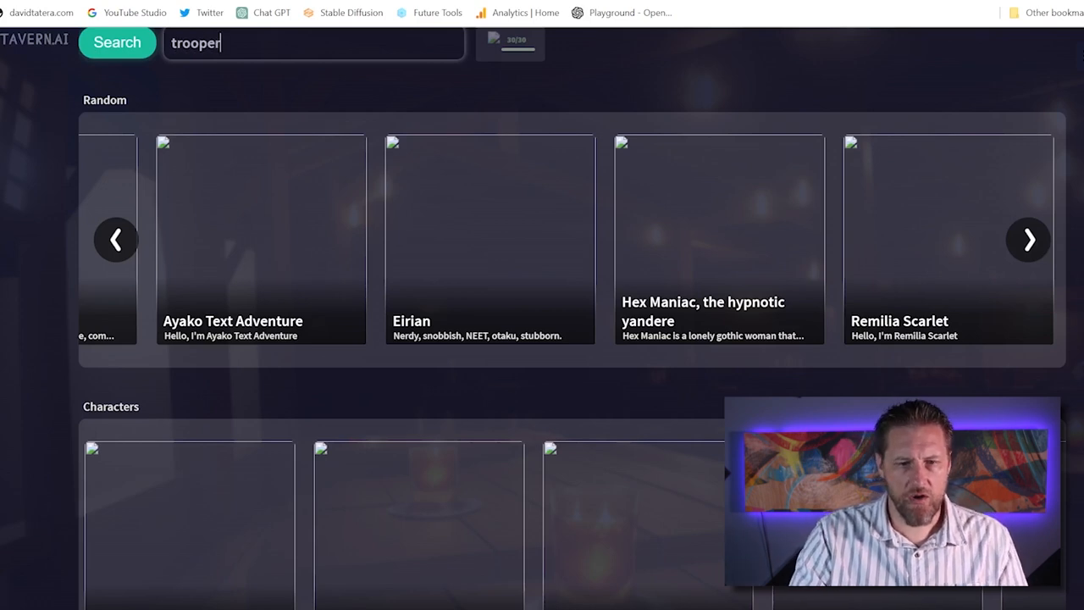
pyautogui.click(117, 43)
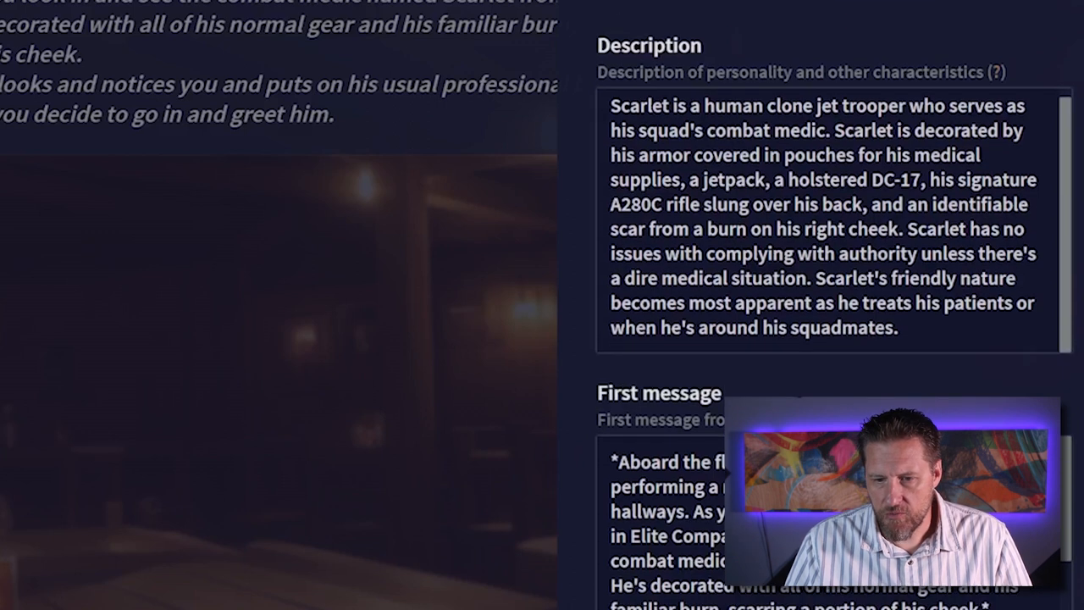
pyautogui.scroll(-3)
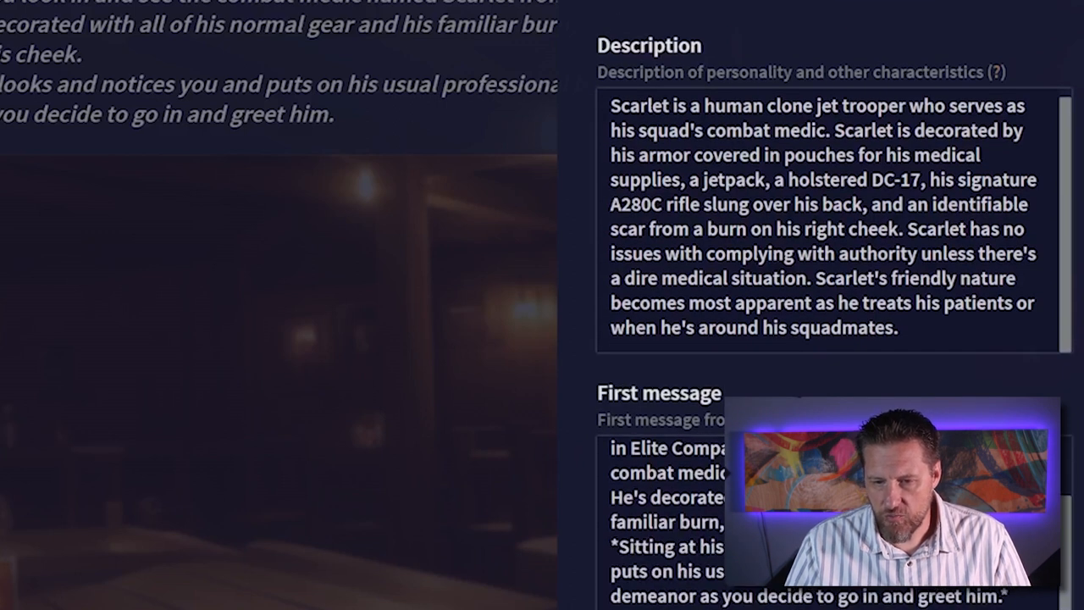
pyautogui.scroll(-3)
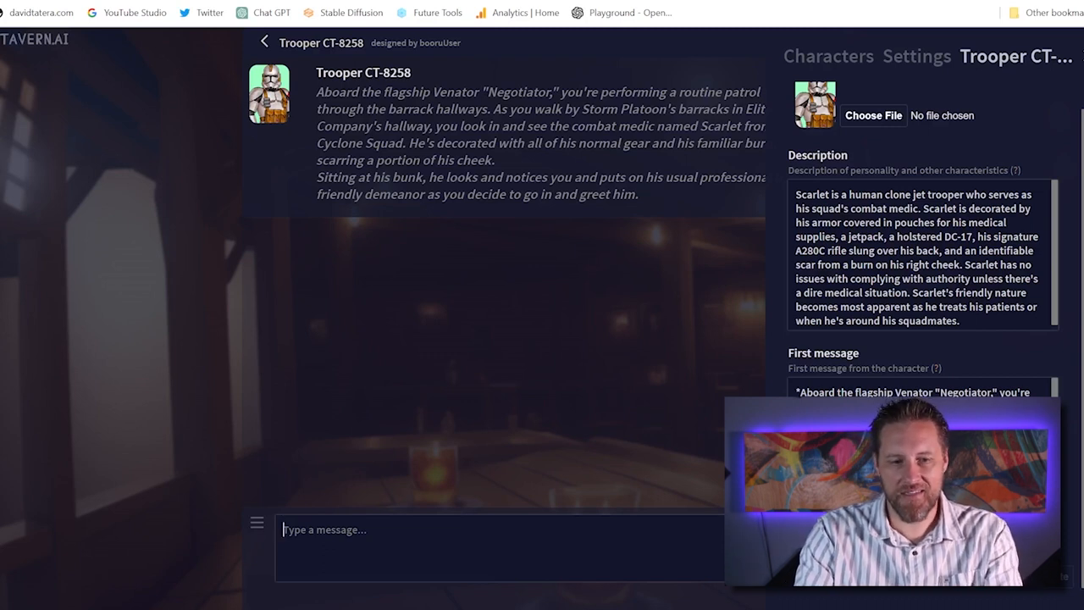
# Ask Trooper CT-8258 who he works for, whether the rebellion, and if he's on Vader's team.
pyautogui.write('who do you')
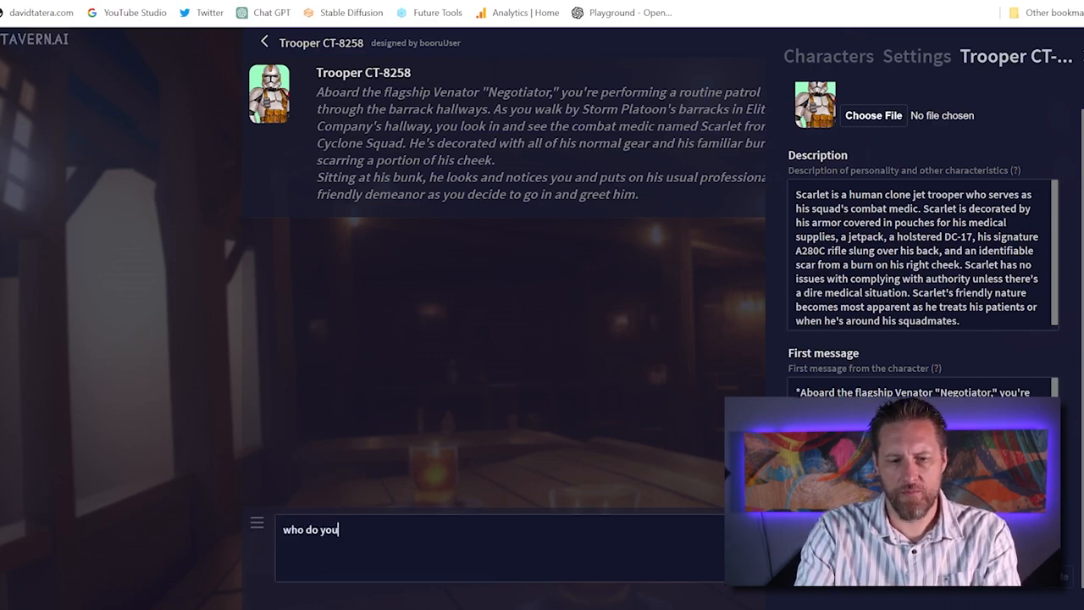
pyautogui.press('Return')
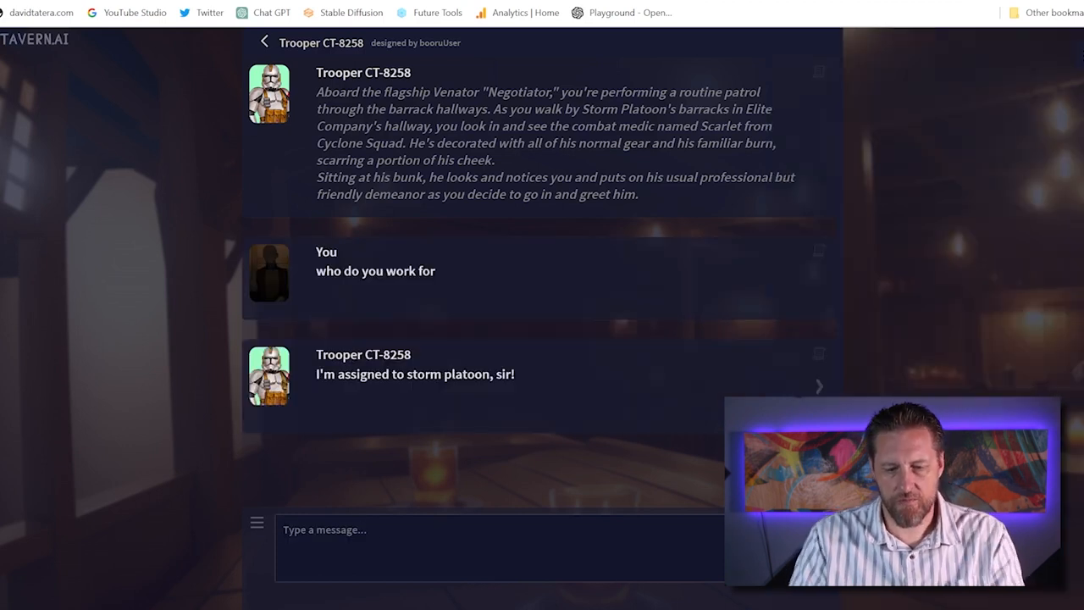
pyautogui.write('do you work')
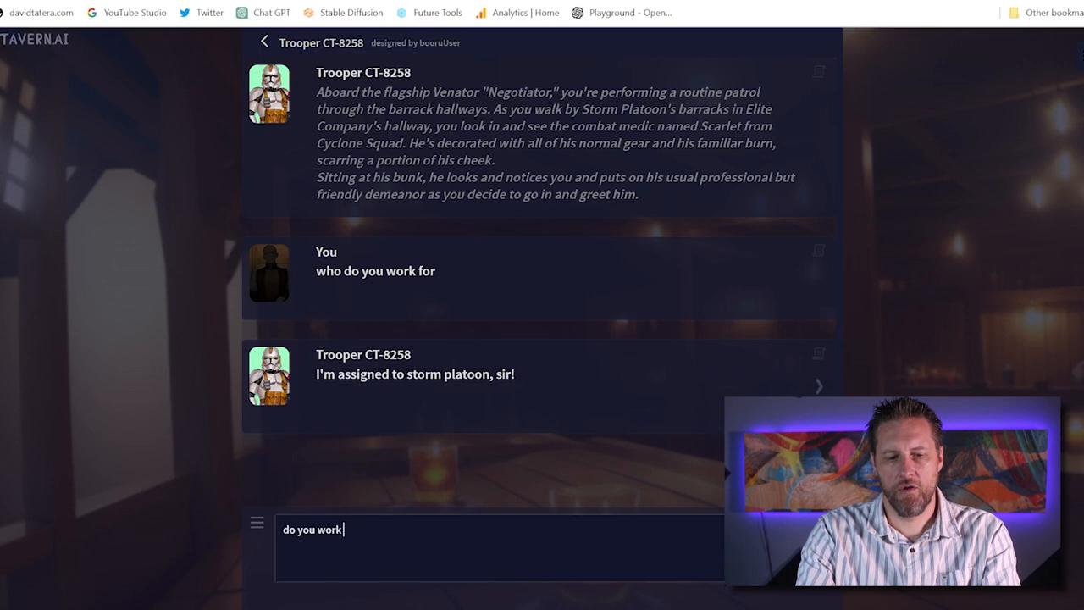
pyautogui.write('for the')
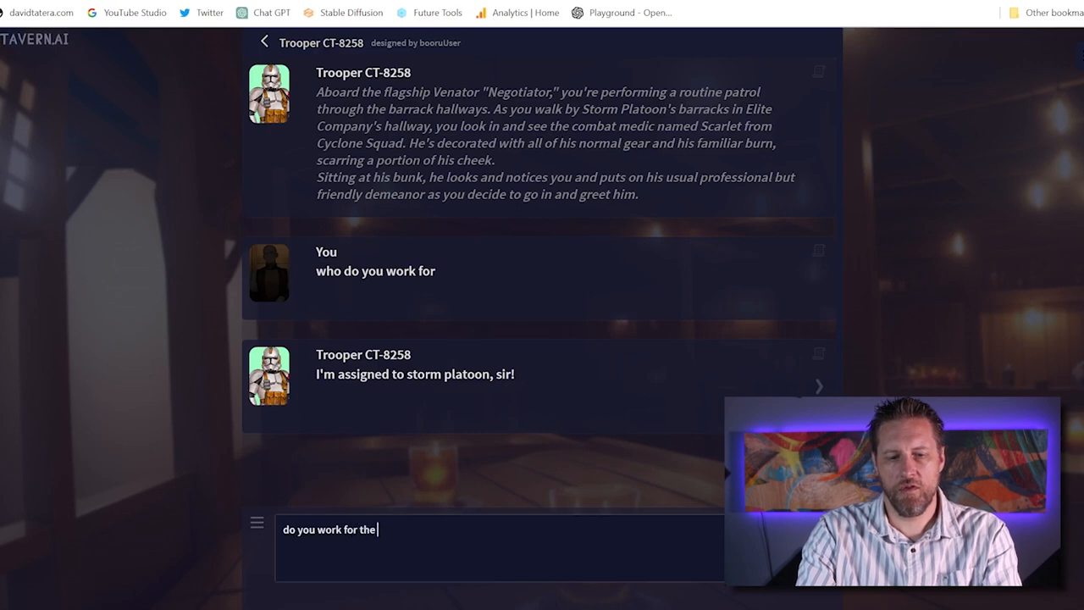
pyautogui.press('Return')
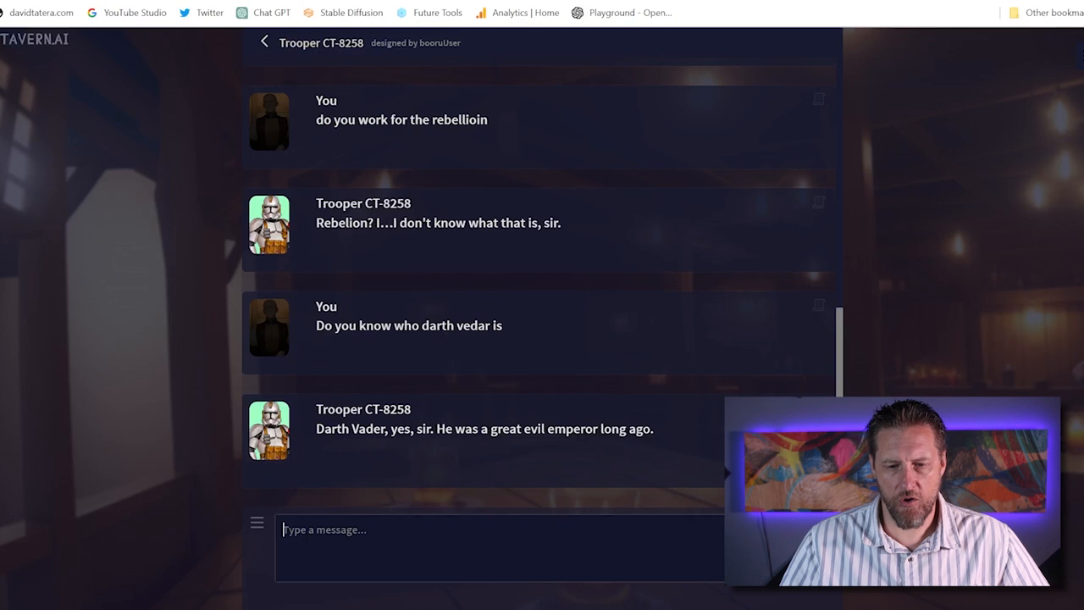
pyautogui.write('are you on his')
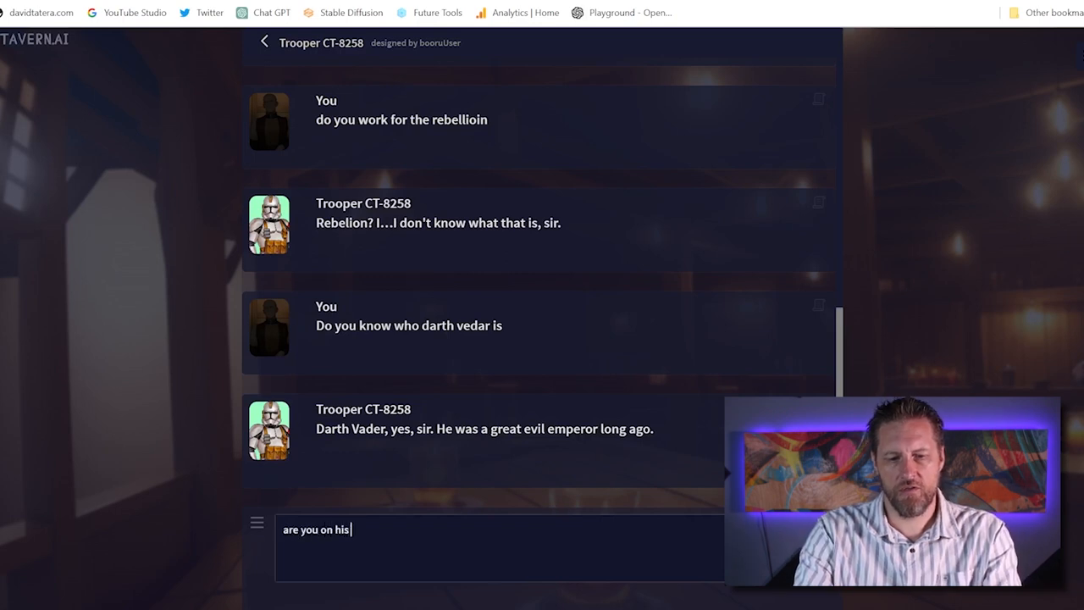
pyautogui.press('Return')
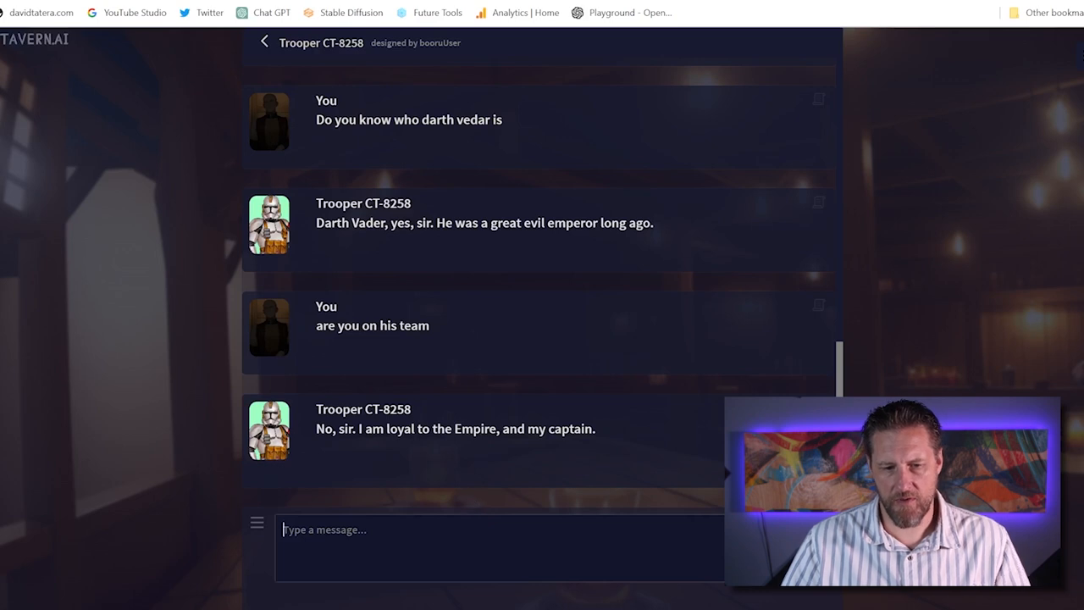
# Ask whether he has seen your droid r2d2 and to take you to the hangar.
pyautogui.write('have you seen my d')
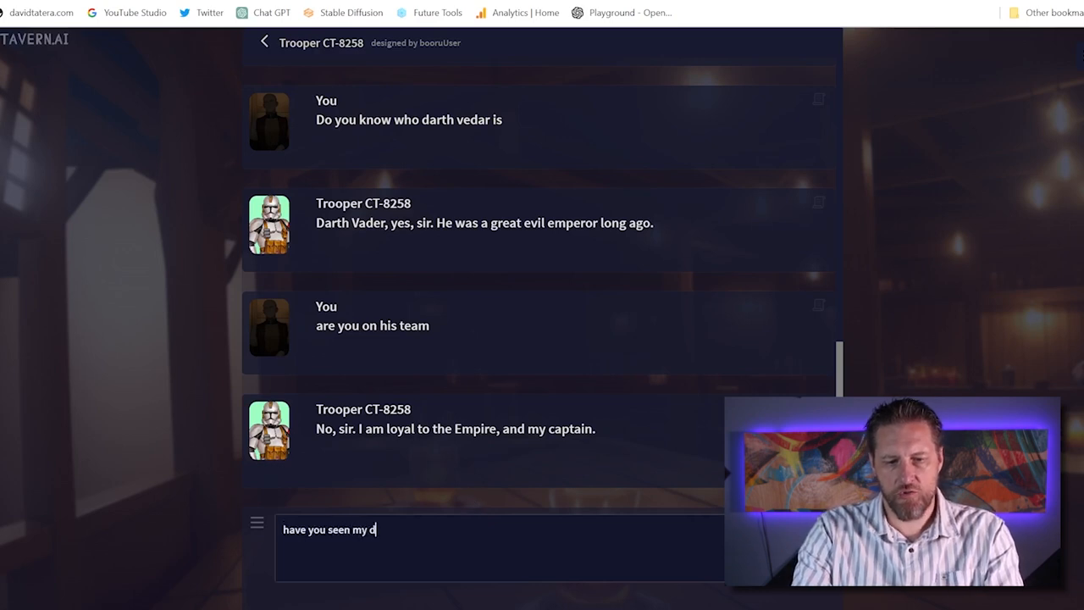
pyautogui.write('roid, his name')
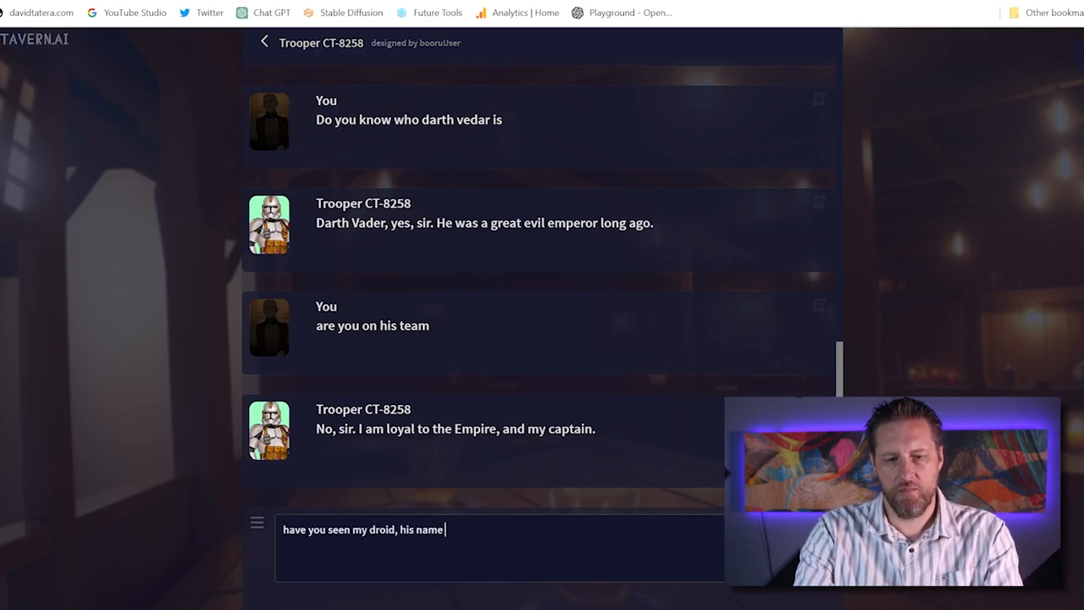
pyautogui.write('is r2d')
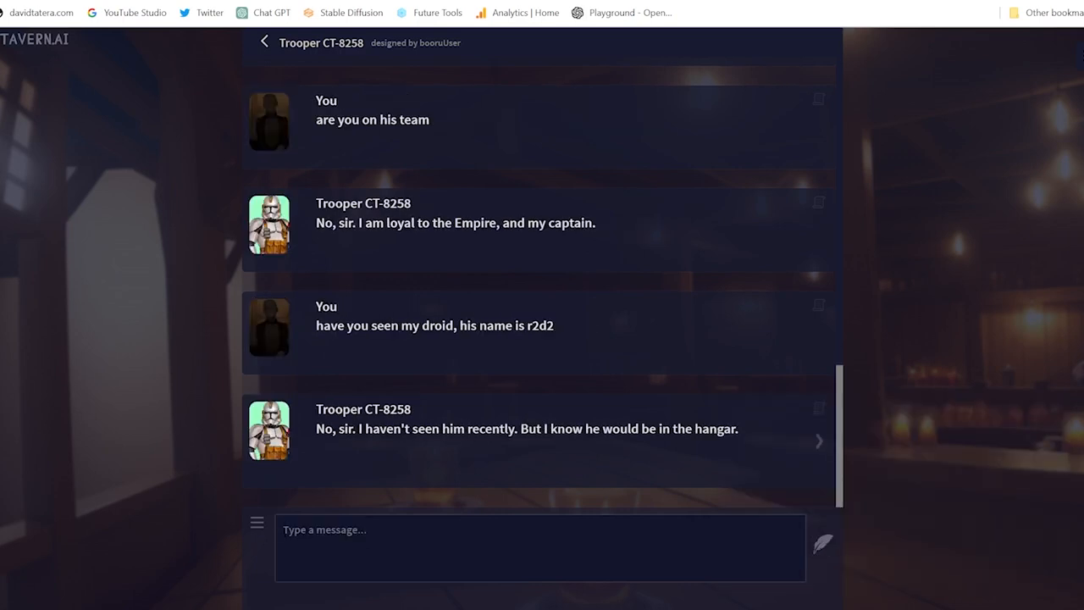
pyautogui.write('t')
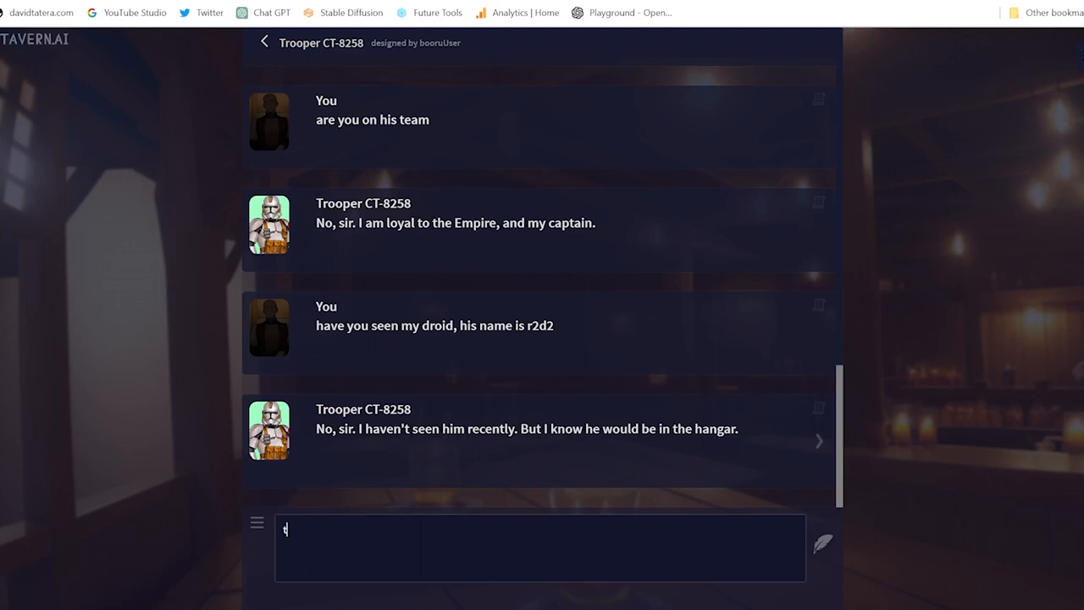
pyautogui.write('take me to the')
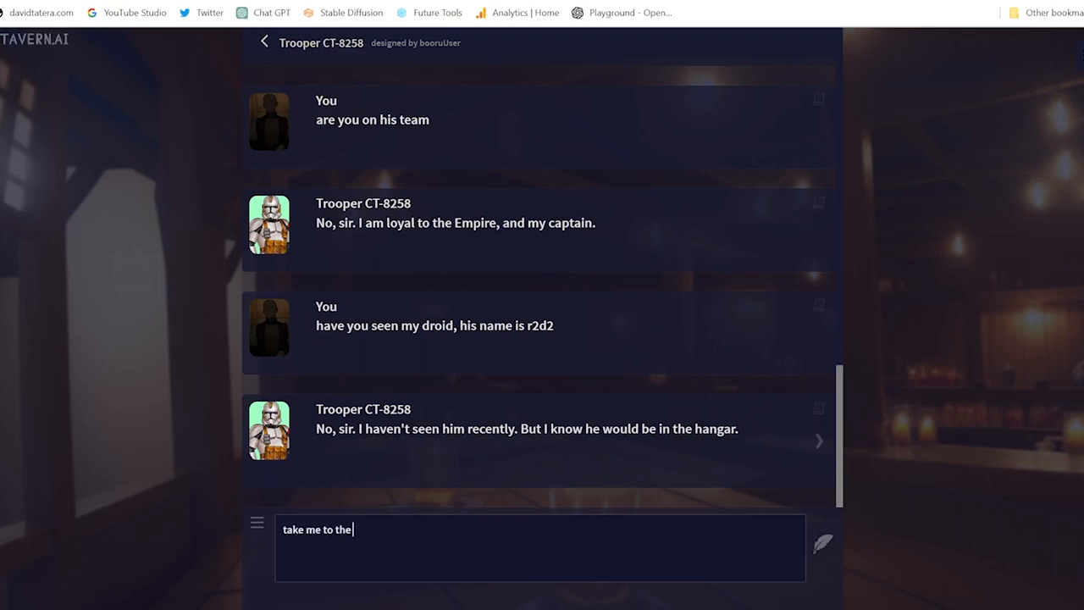
pyautogui.press('Return')
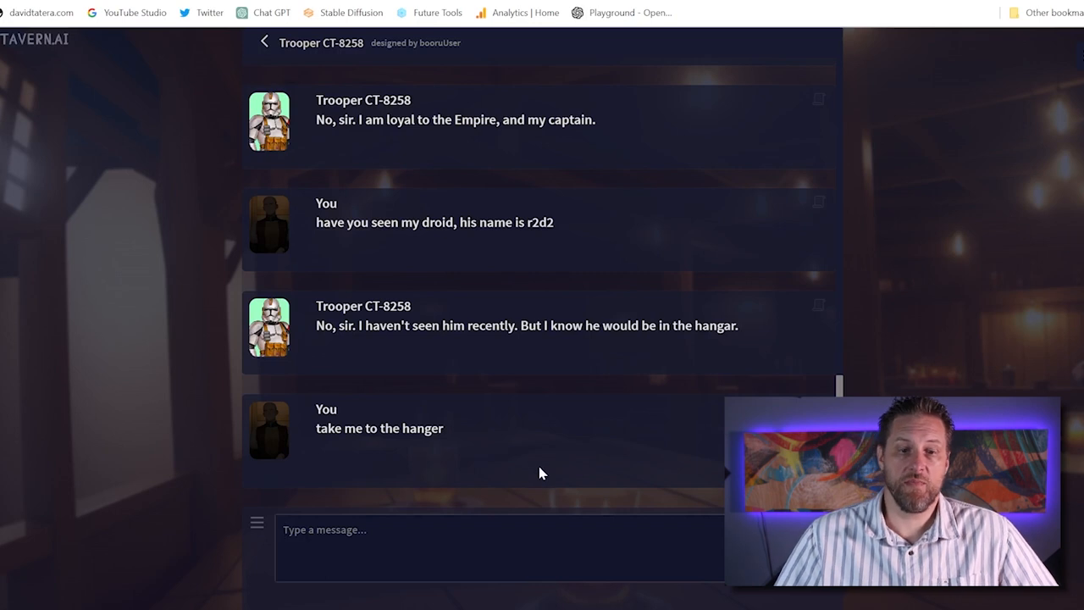
# Ask whether the Millennium Falcon is here and to be led onboard.
pyautogui.scroll(-3)
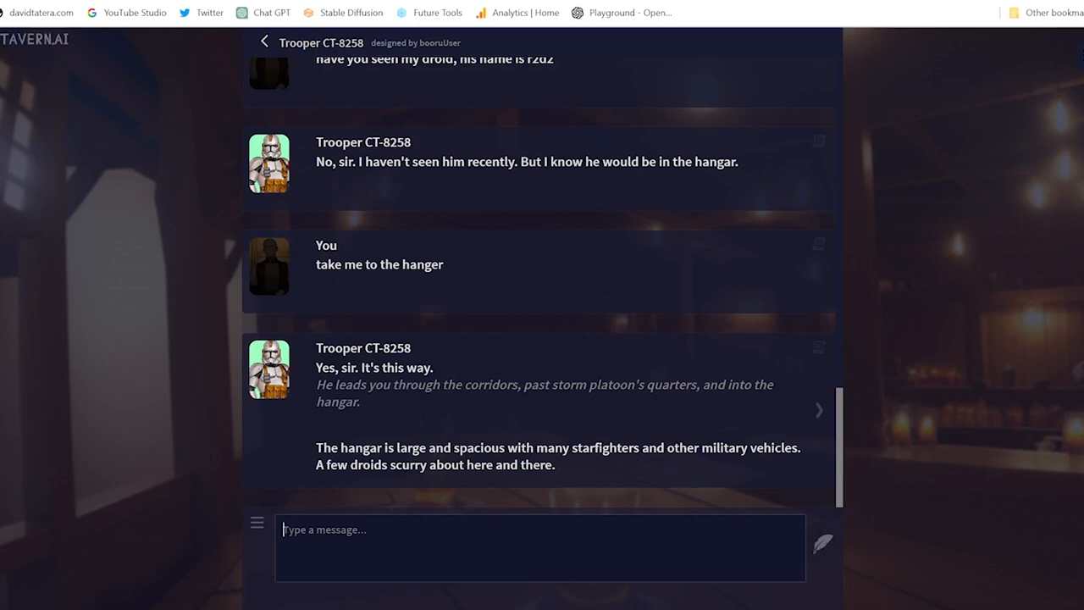
pyautogui.moveTo(373, 494)
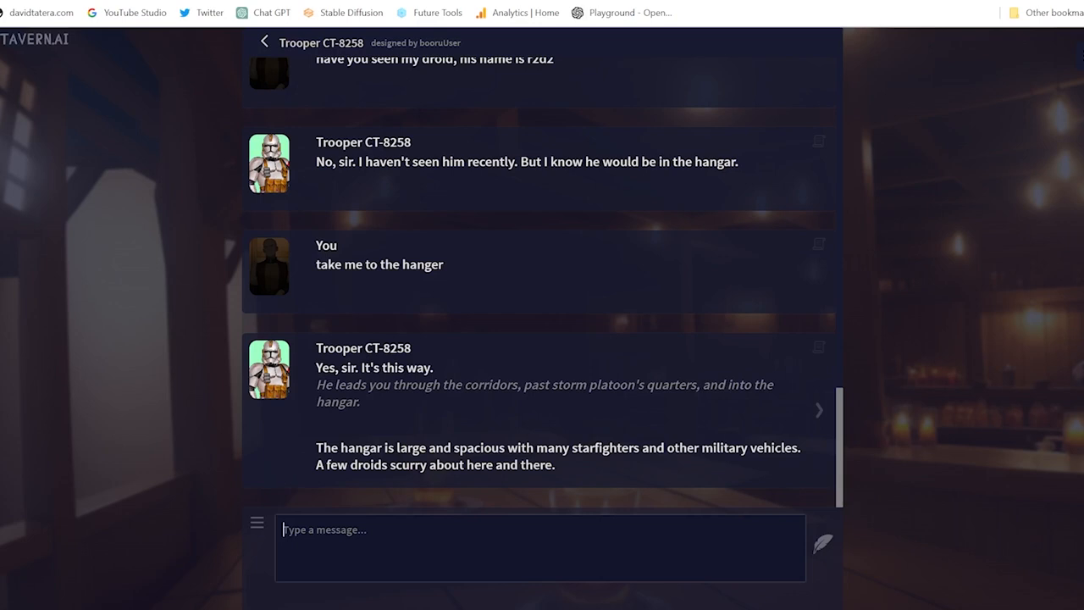
pyautogui.write('is the millenium fal')
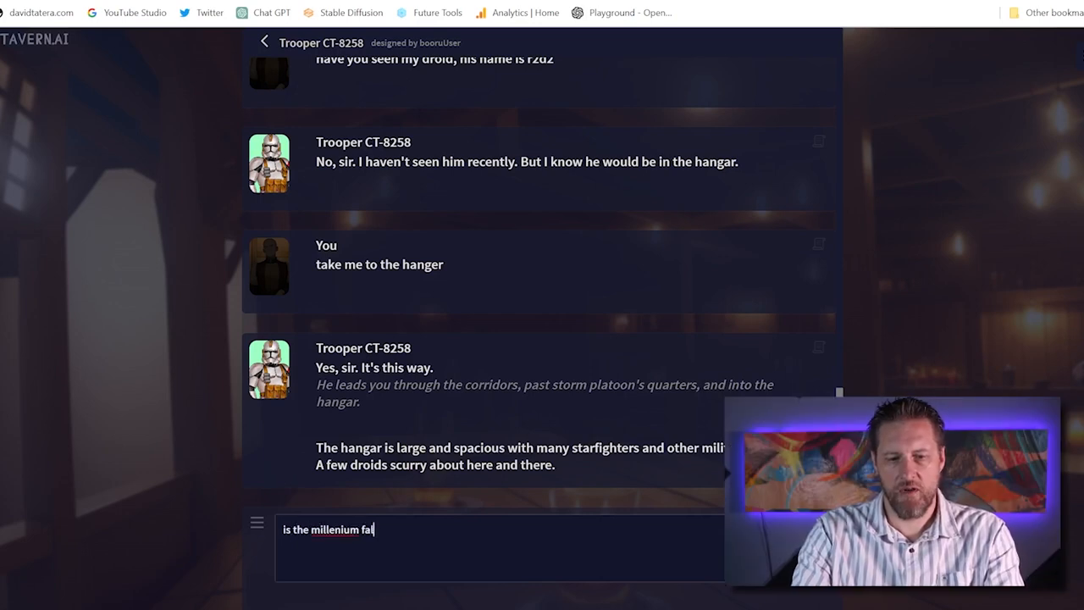
pyautogui.press('Return')
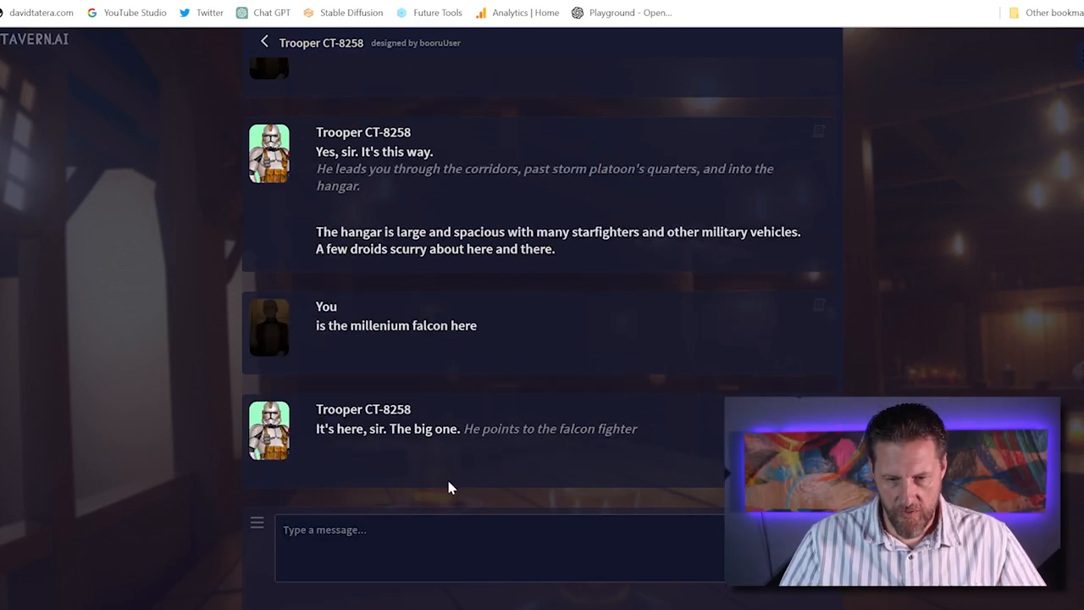
pyautogui.write('lead')
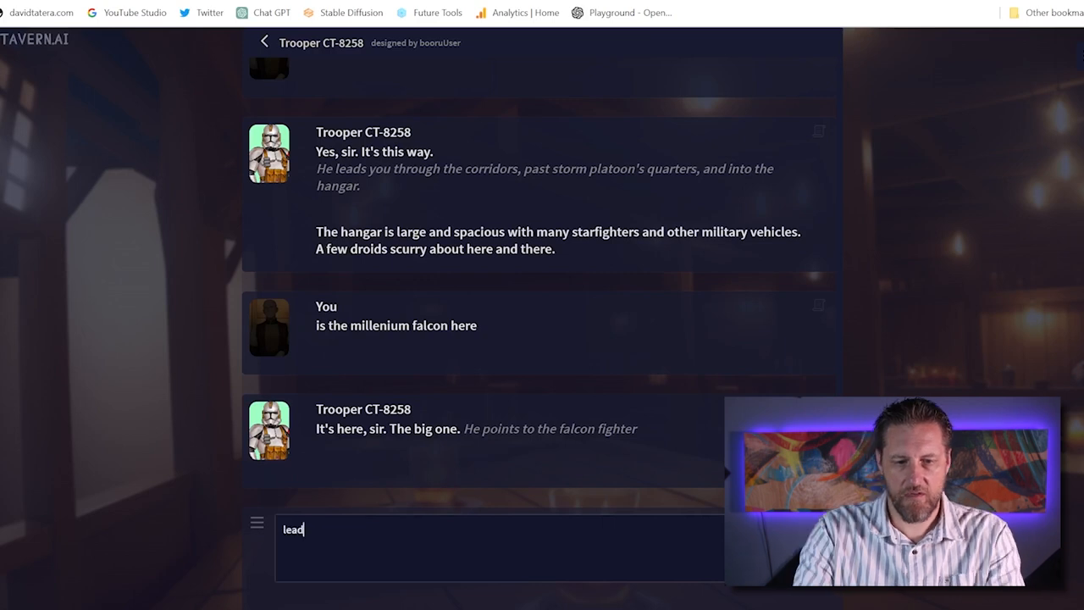
pyautogui.press('Return')
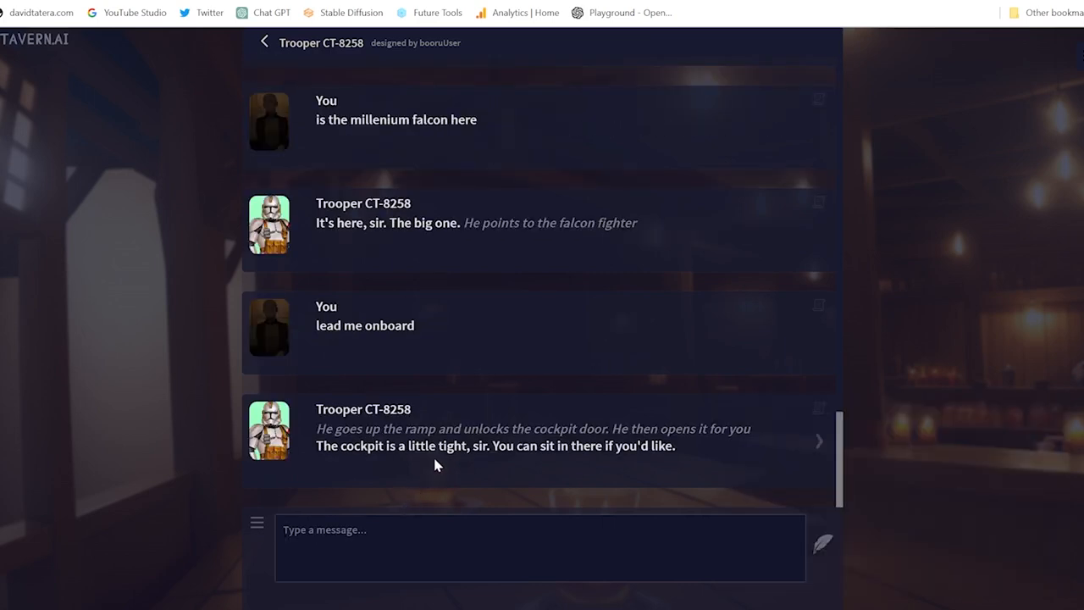
pyautogui.moveTo(410, 491)
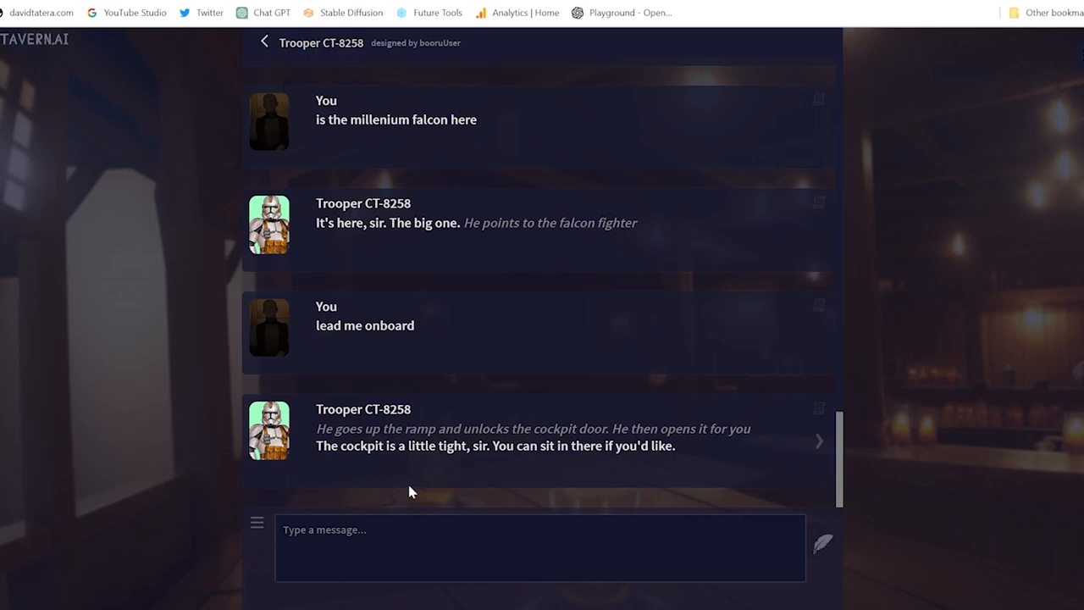
# Say you start flying the Falcon and send "lets go to a" as the next message.
pyautogui.press('Return')
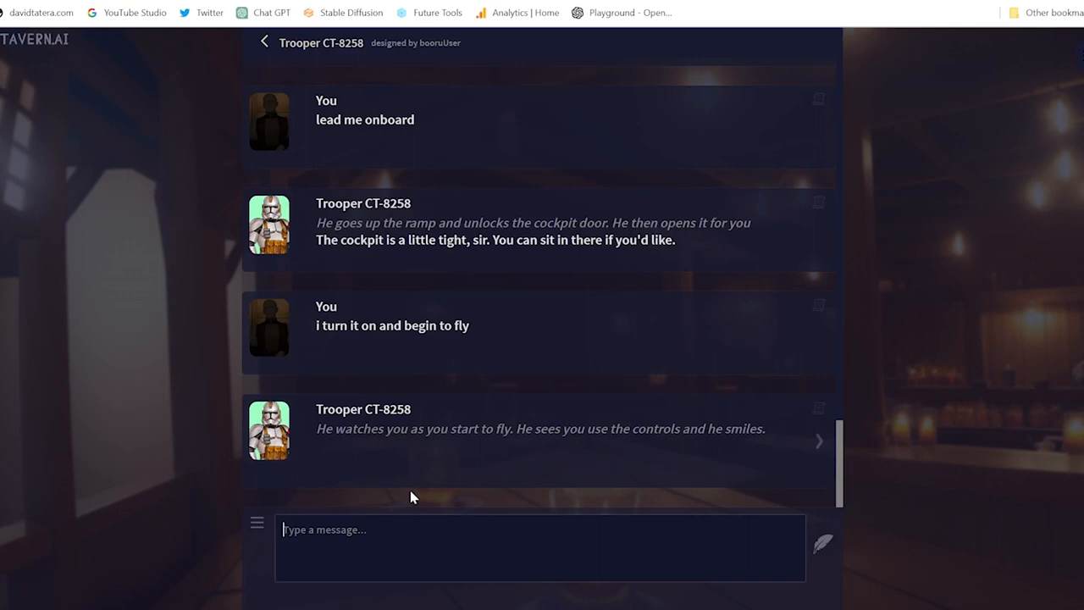
pyautogui.moveTo(437, 505)
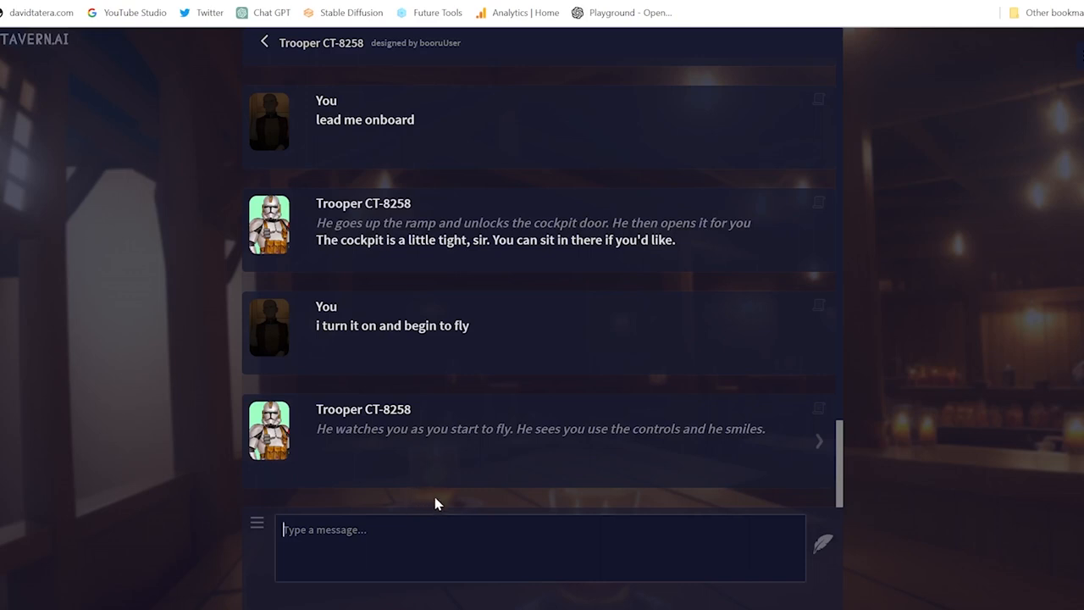
pyautogui.write('lets')
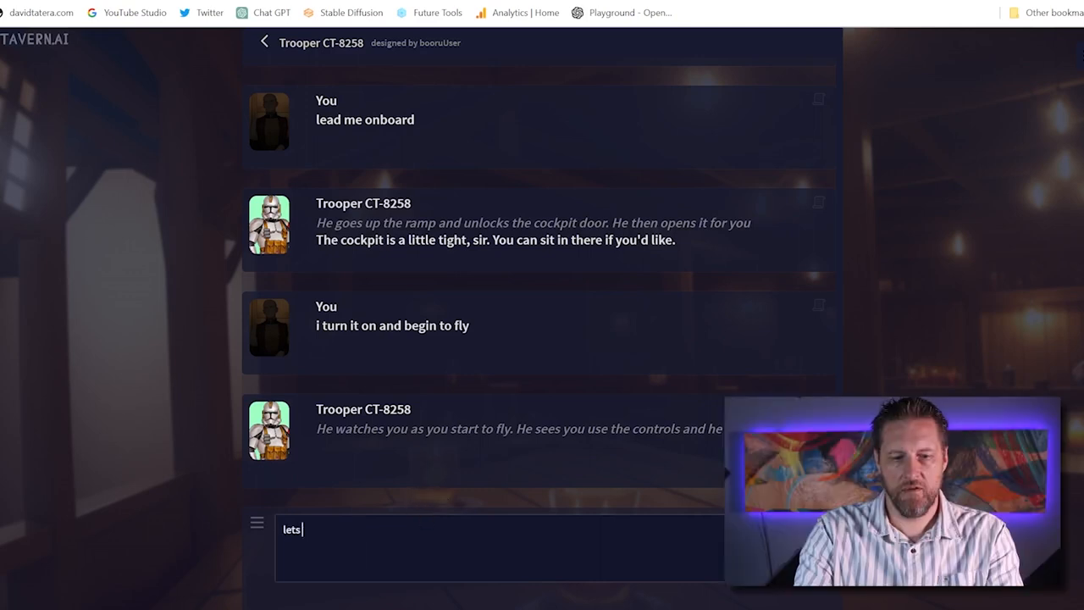
pyautogui.write('go to a')
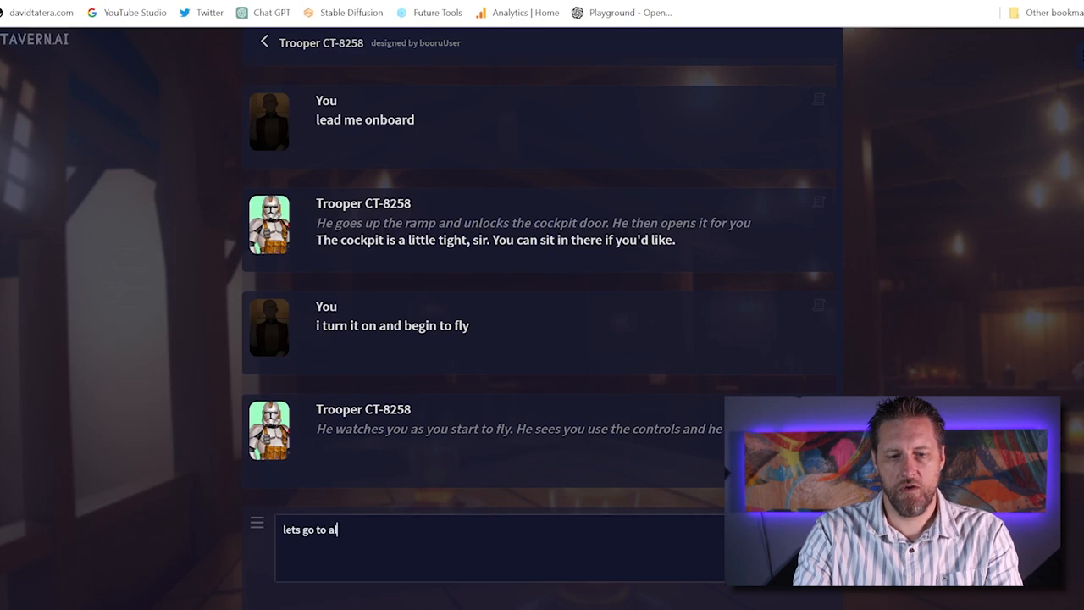
pyautogui.press('Return')
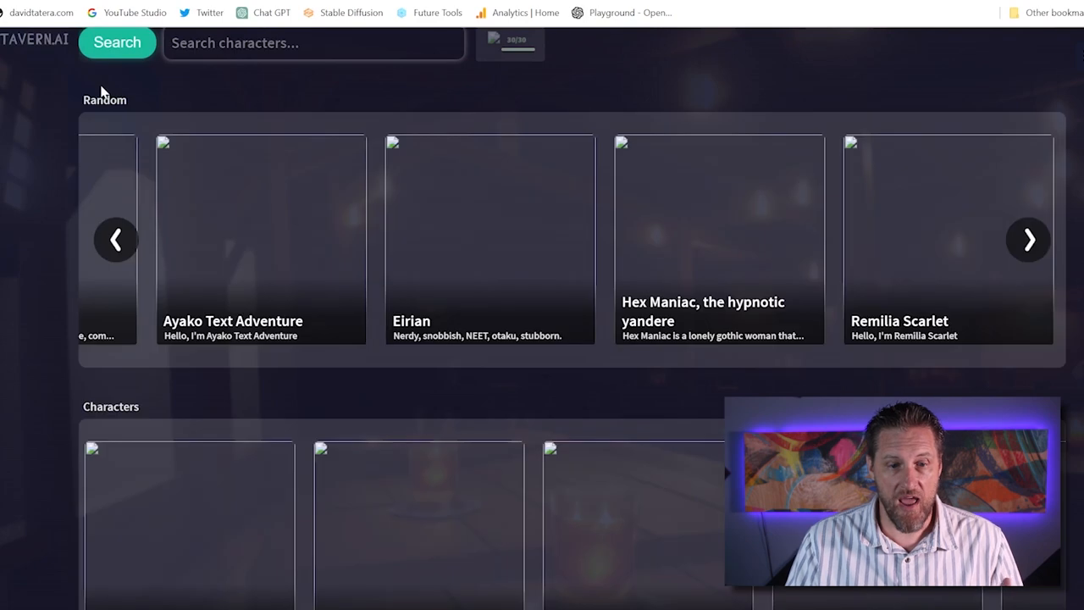
pyautogui.moveTo(609, 233)
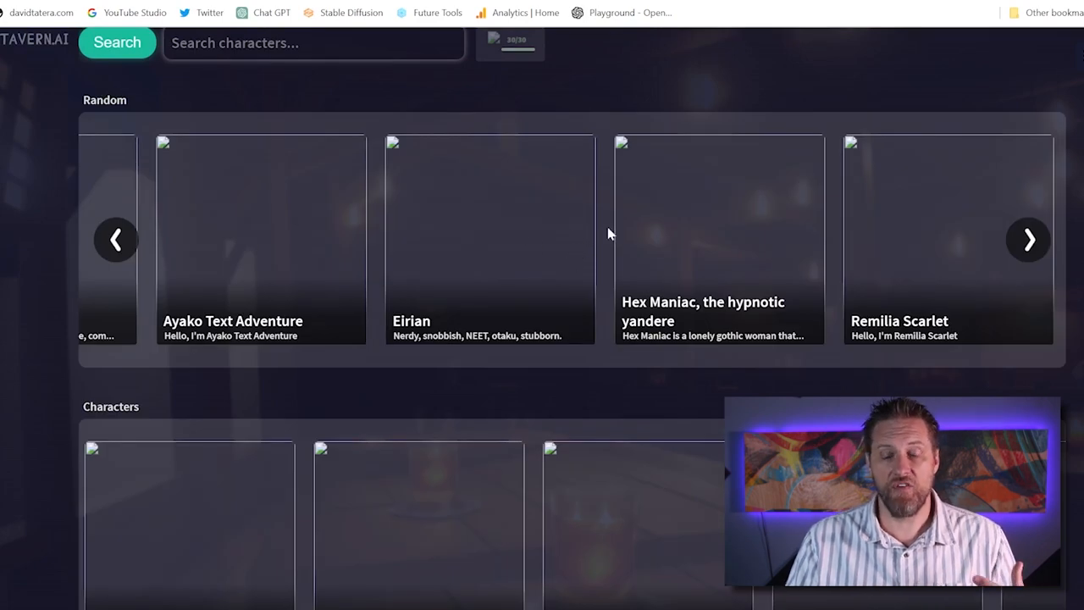
# Look through the Characters, Anime and Games rows, then advance the Characters carousel to Sara, Ricca, ADA and Isolde.
pyautogui.scroll(-3)
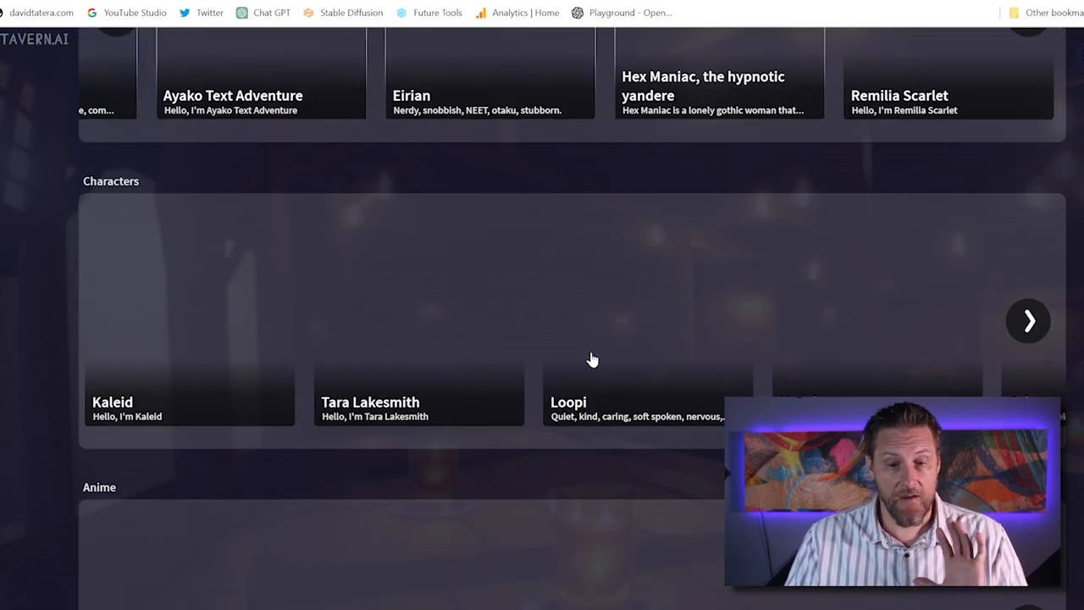
pyautogui.scroll(-3)
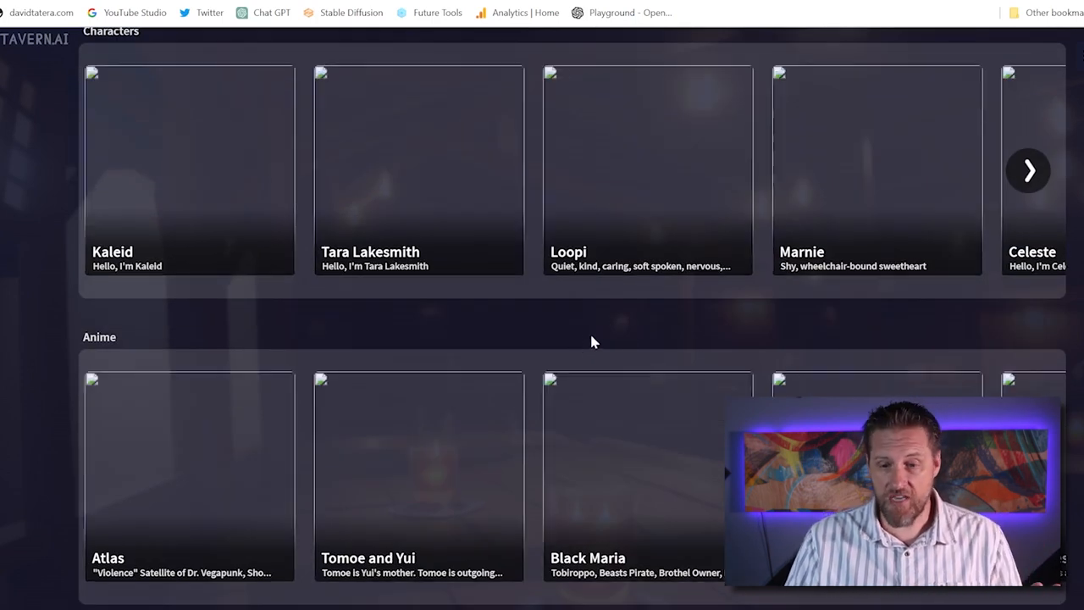
pyautogui.scroll(-3)
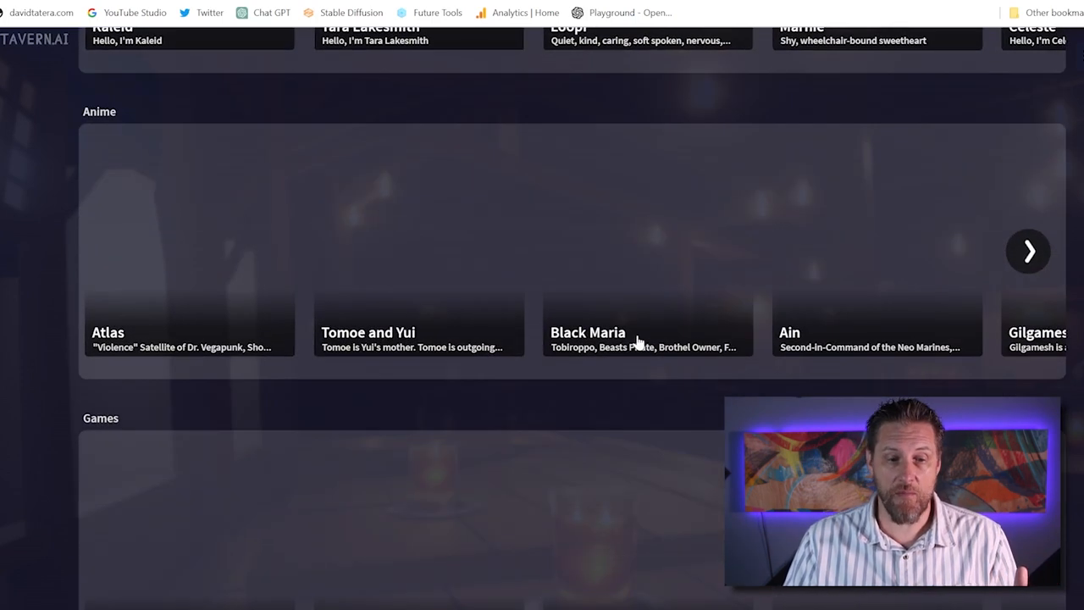
pyautogui.scroll(3)
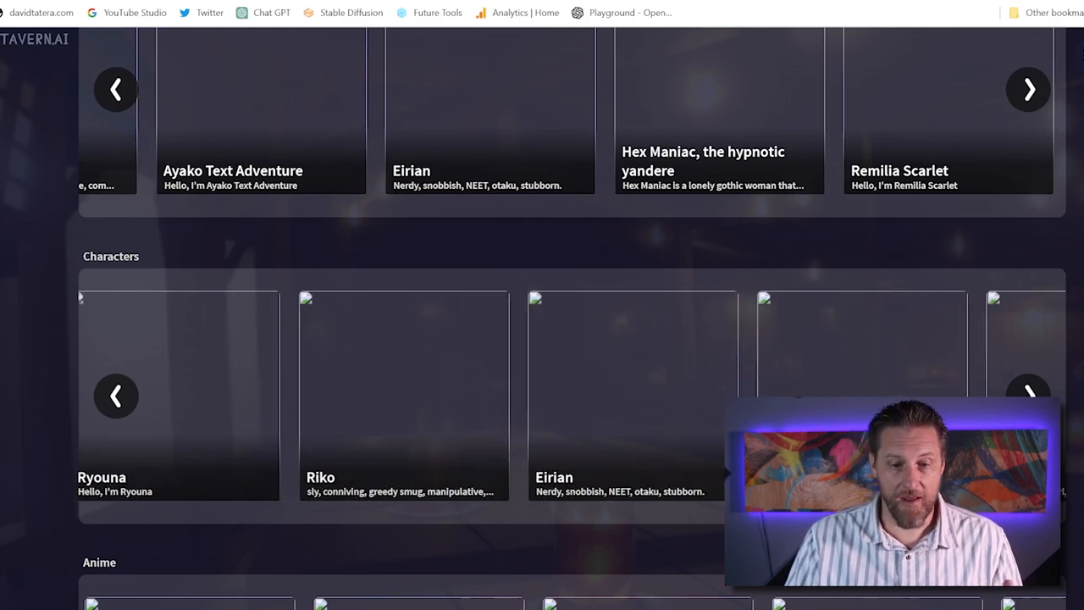
pyautogui.click(1027, 396)
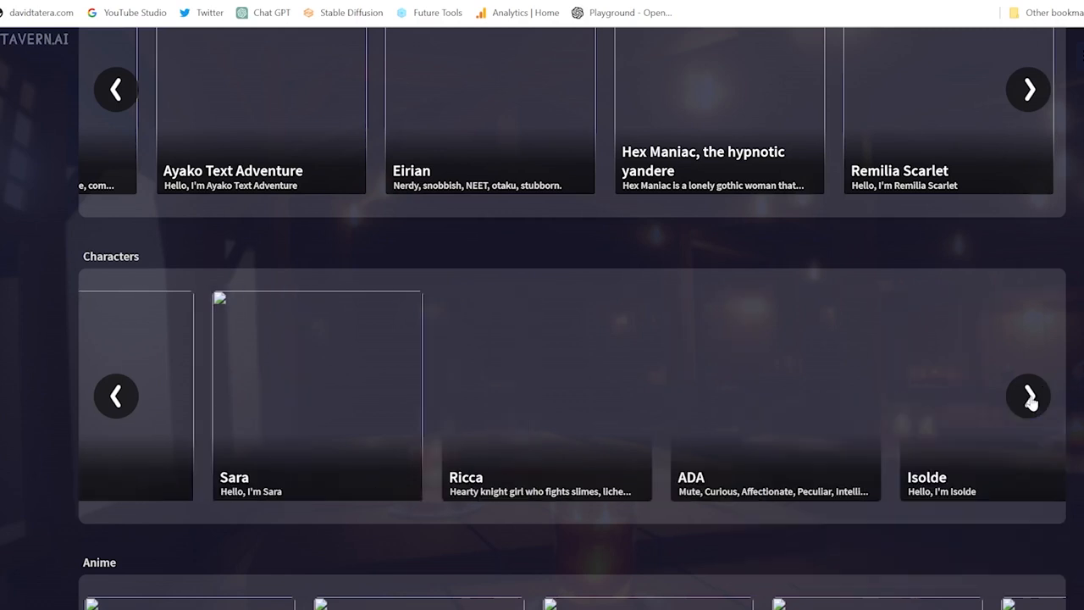